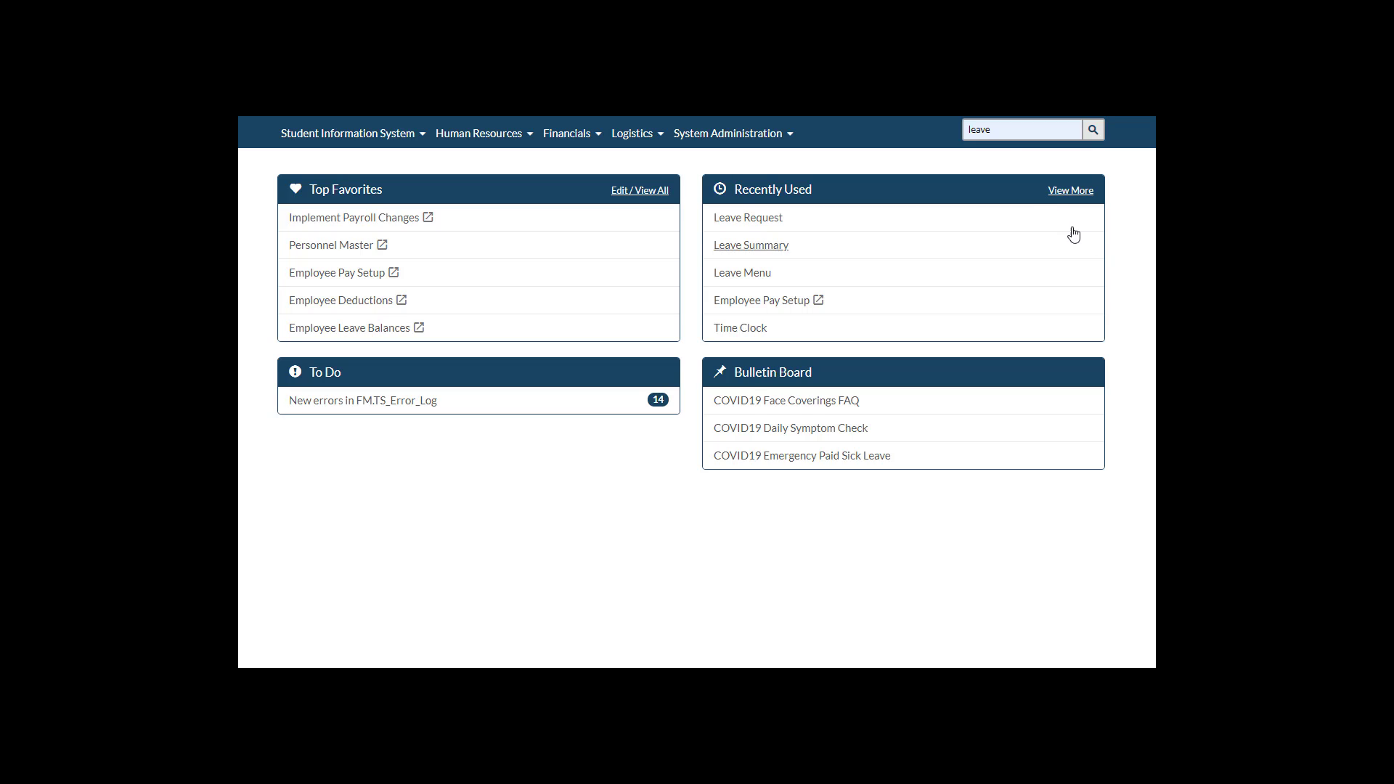
Search applications for 'leave' and go to the Leave Menu
left_click(1021, 130)
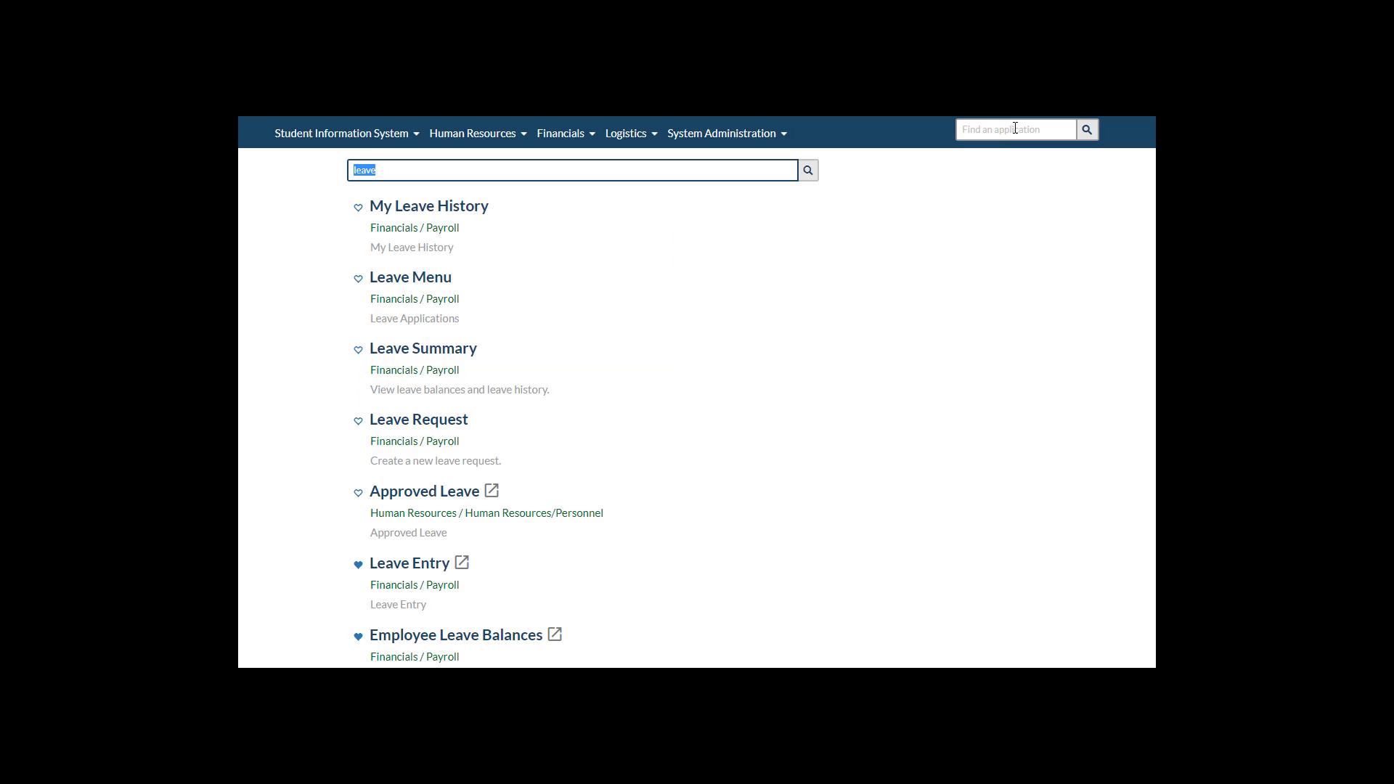
mouse_move(410, 277)
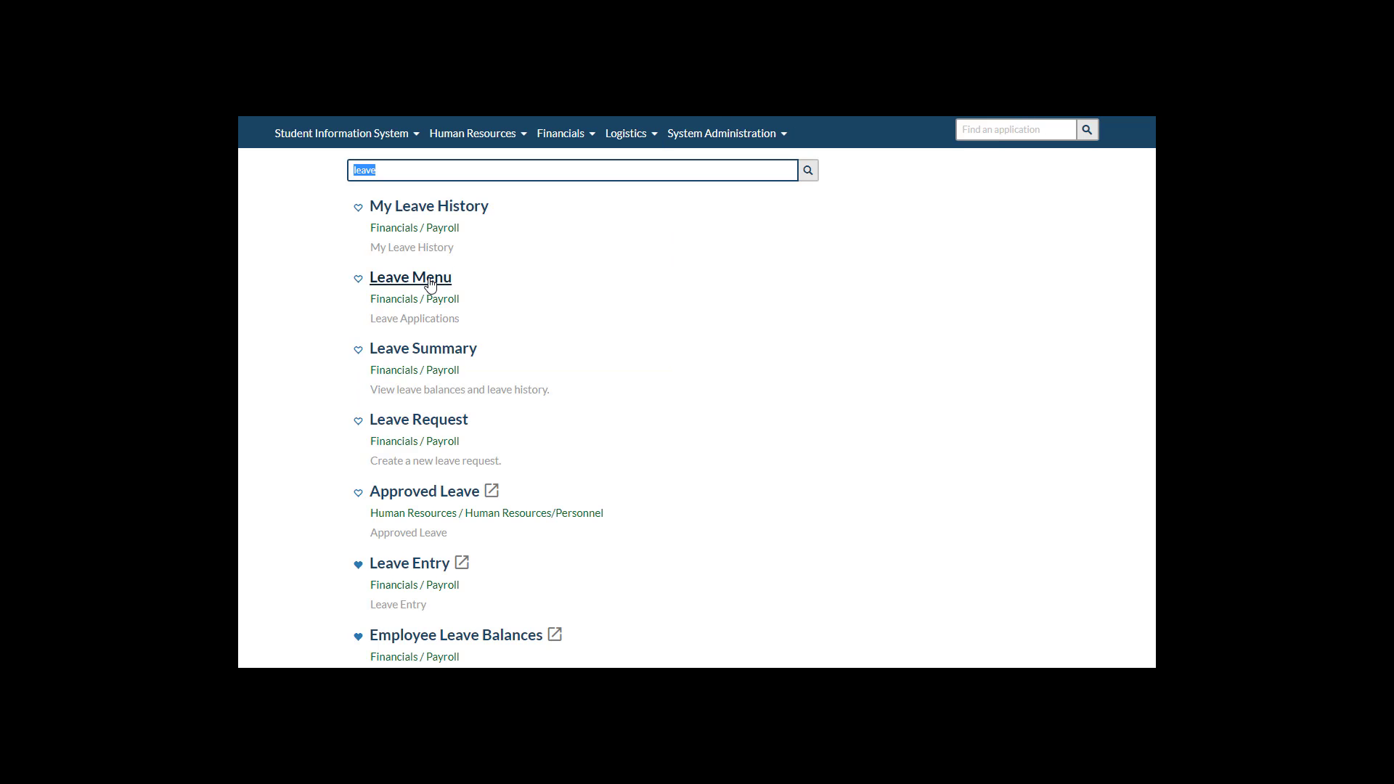
left_click(410, 276)
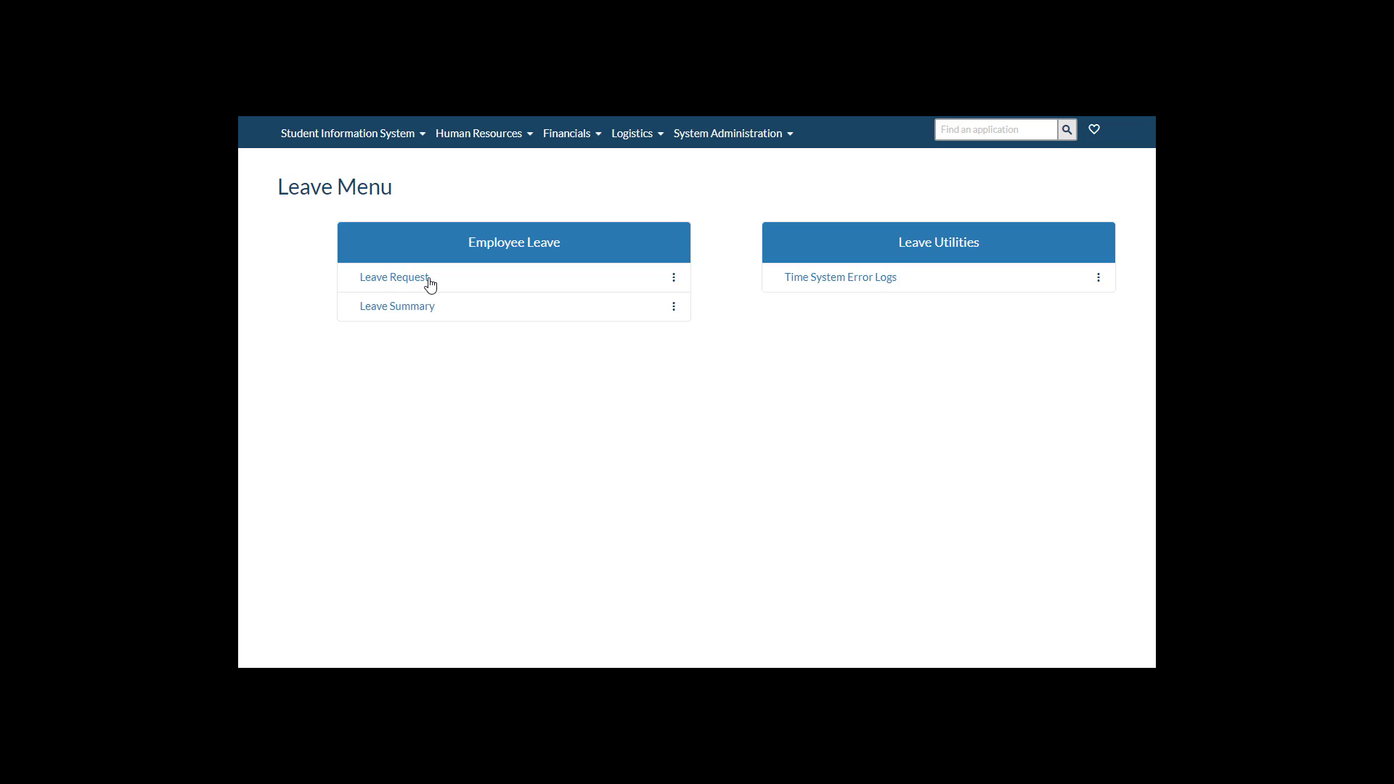
mouse_move(934, 472)
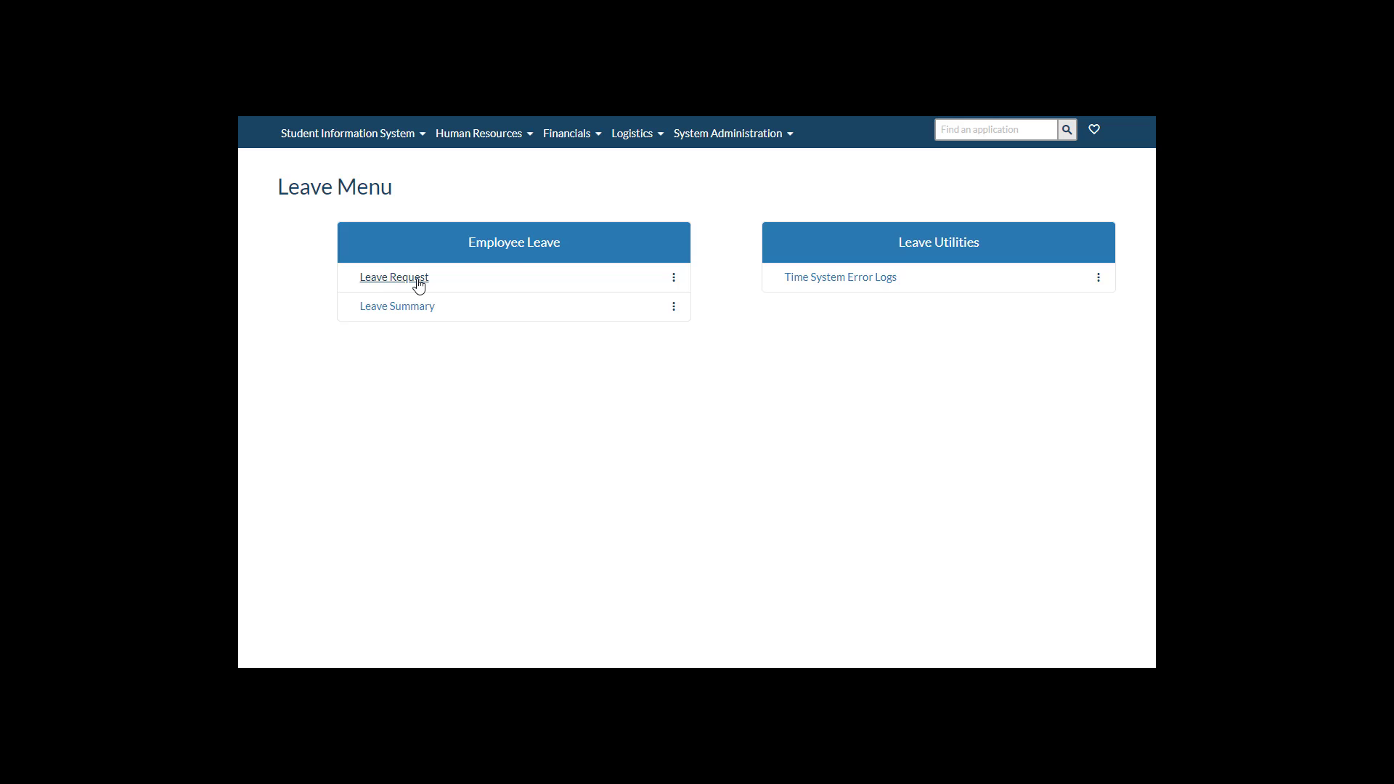
mouse_move(398, 307)
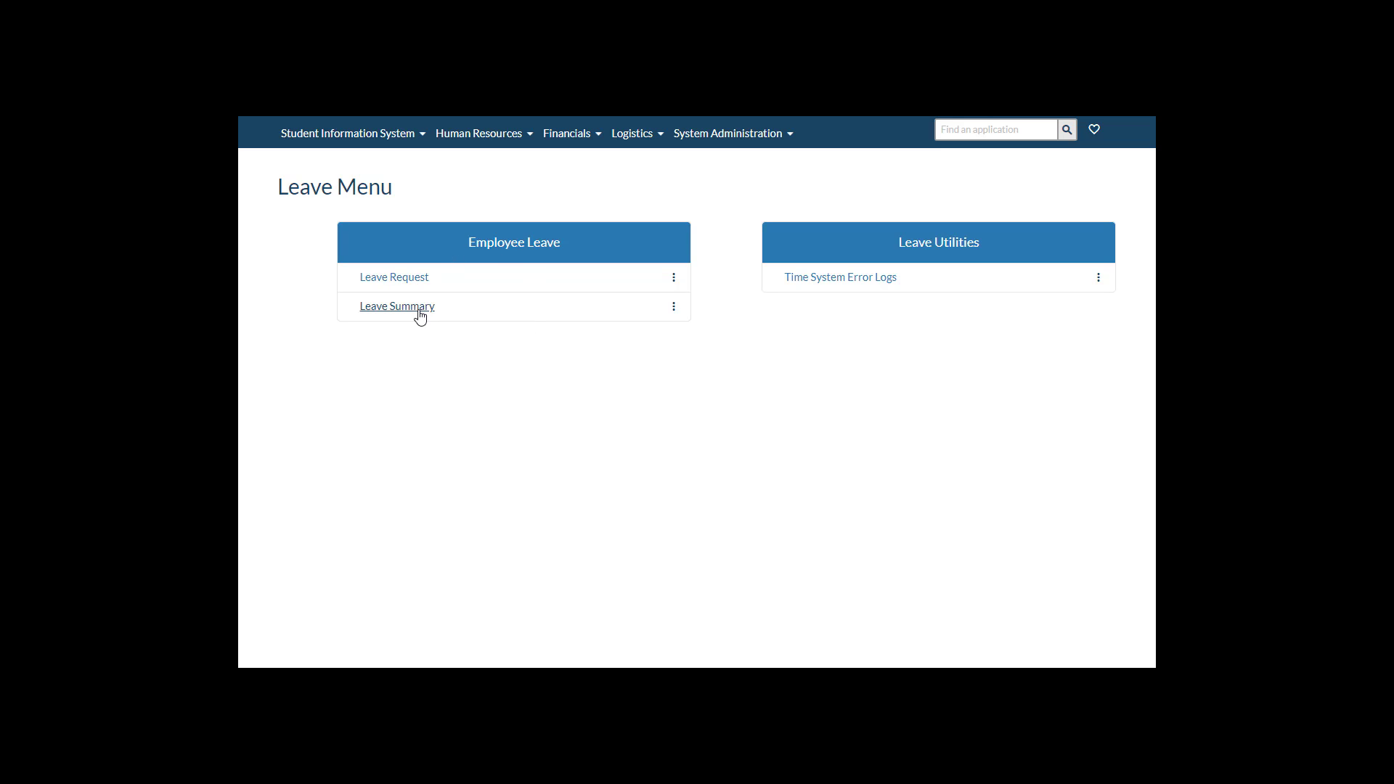
View the Leave Summary with balances, available hours and leave history
left_click(397, 307)
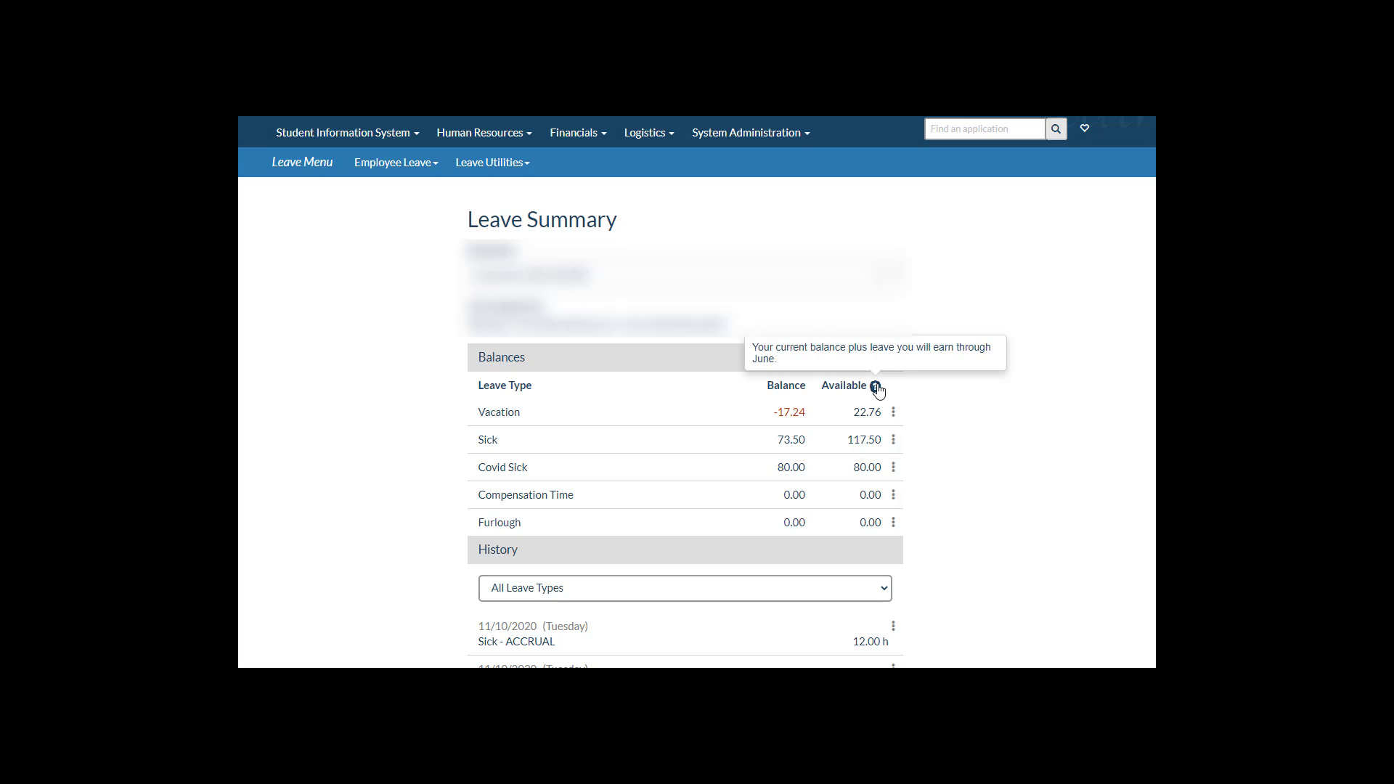
mouse_move(466, 369)
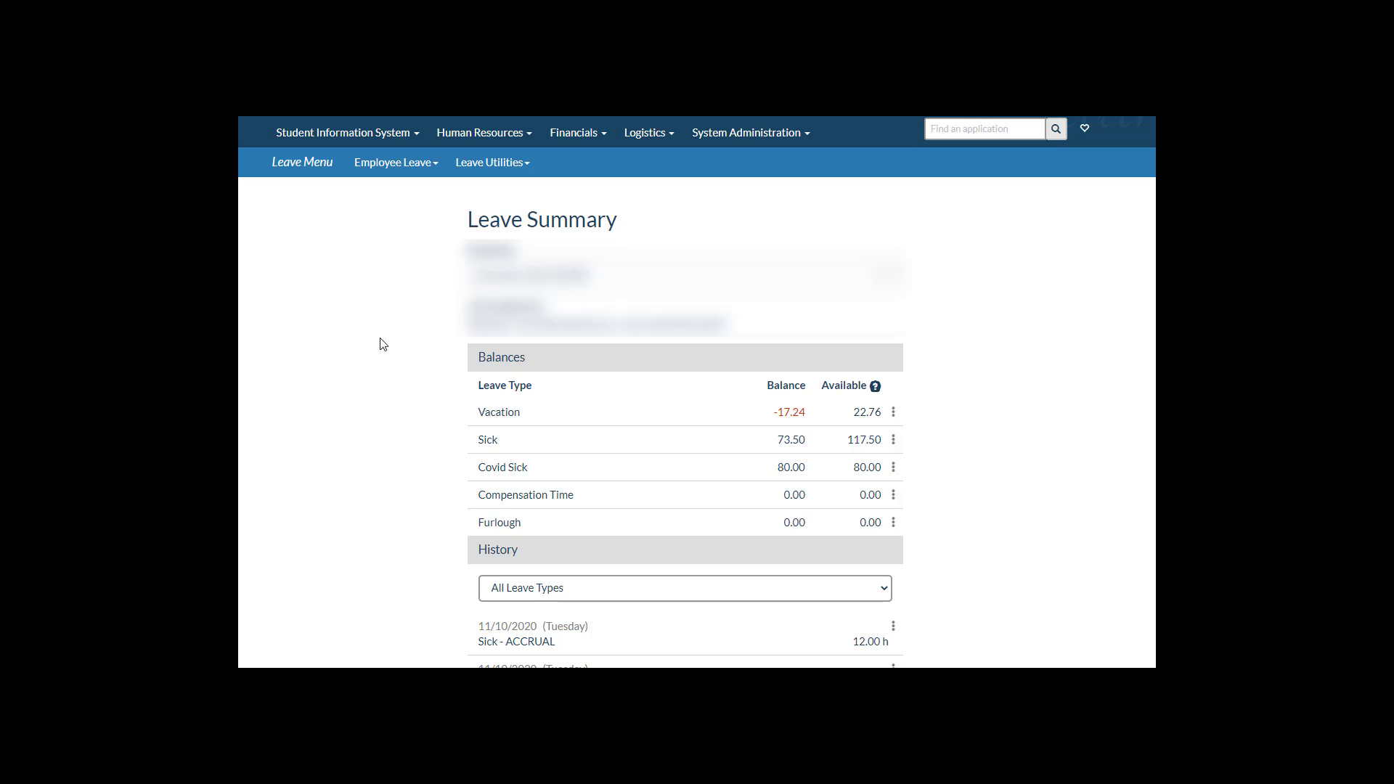
mouse_move(302, 161)
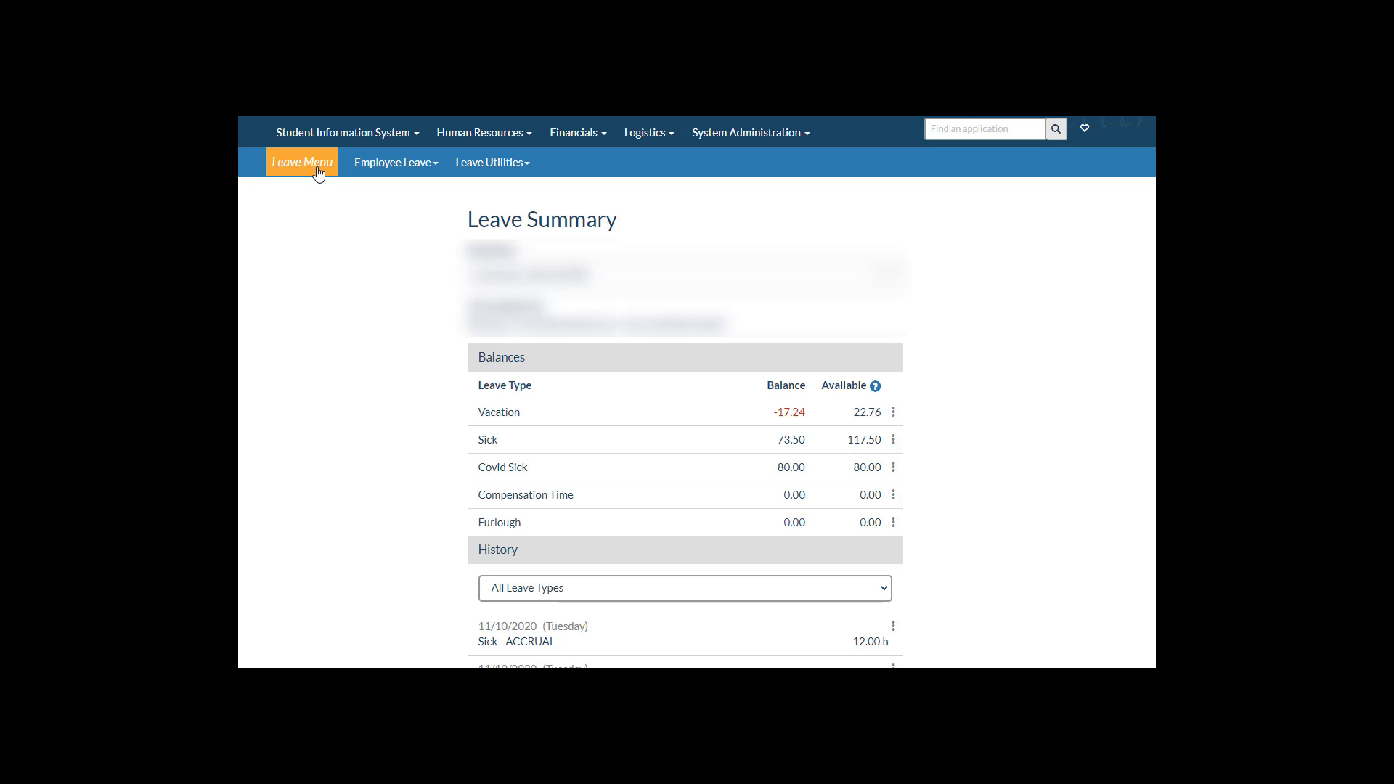
Start a new leave request from the Leave Menu dated Monday 11/16/2020
left_click(302, 162)
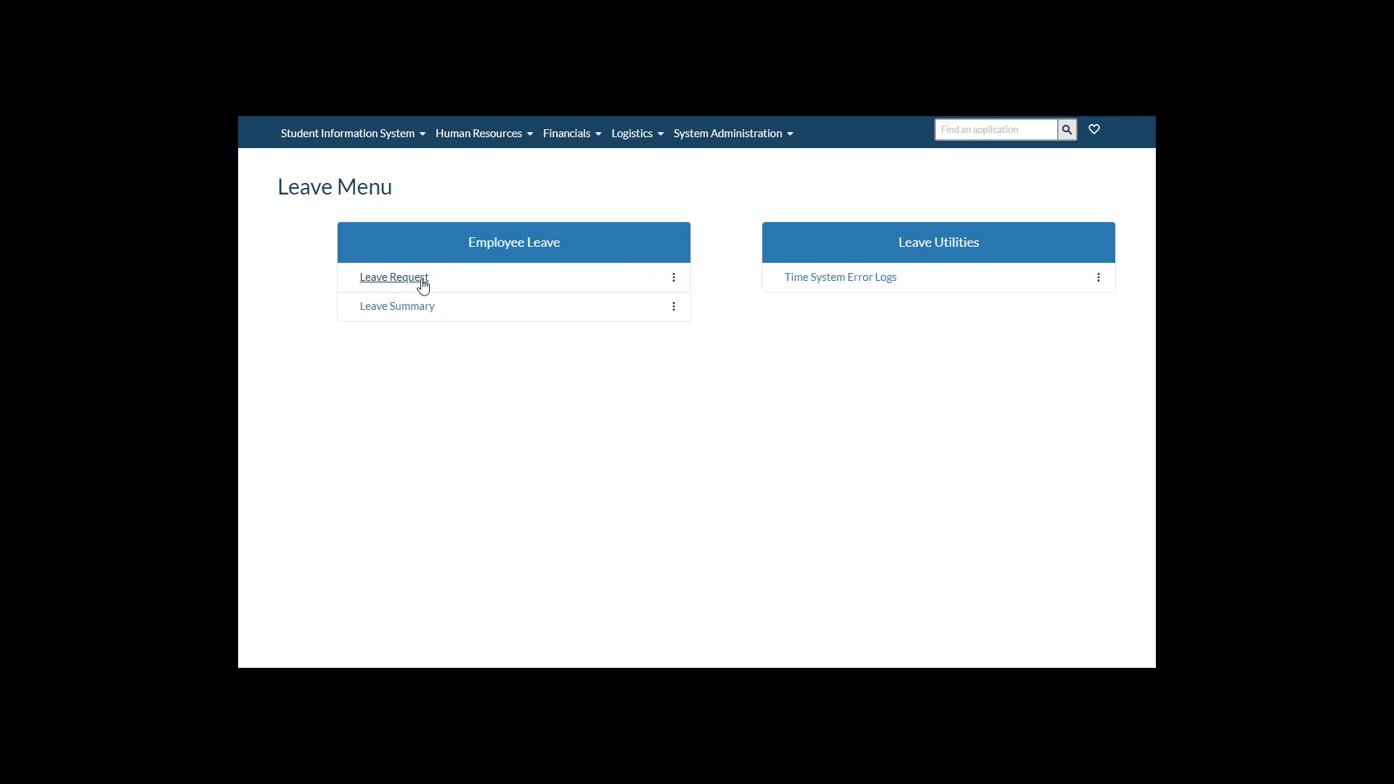
left_click(392, 276)
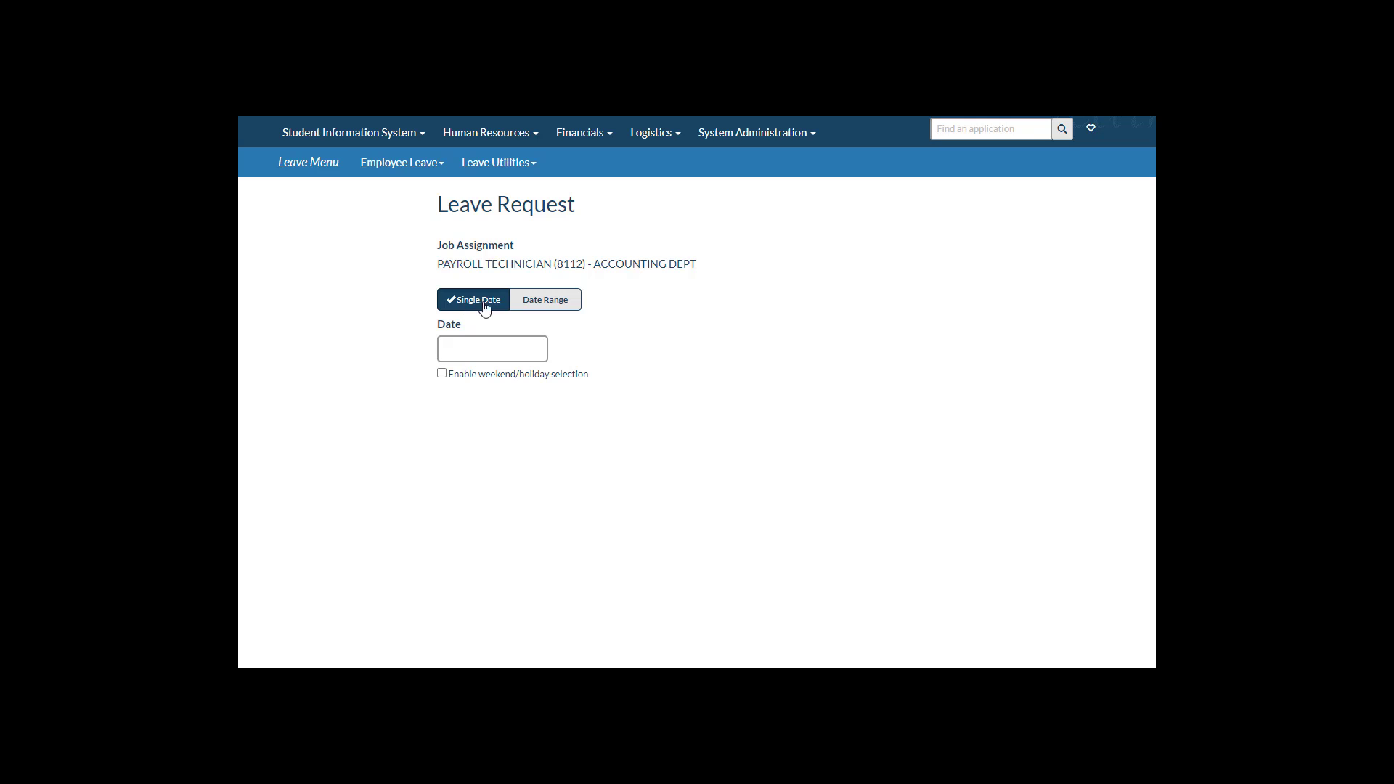
mouse_move(476, 314)
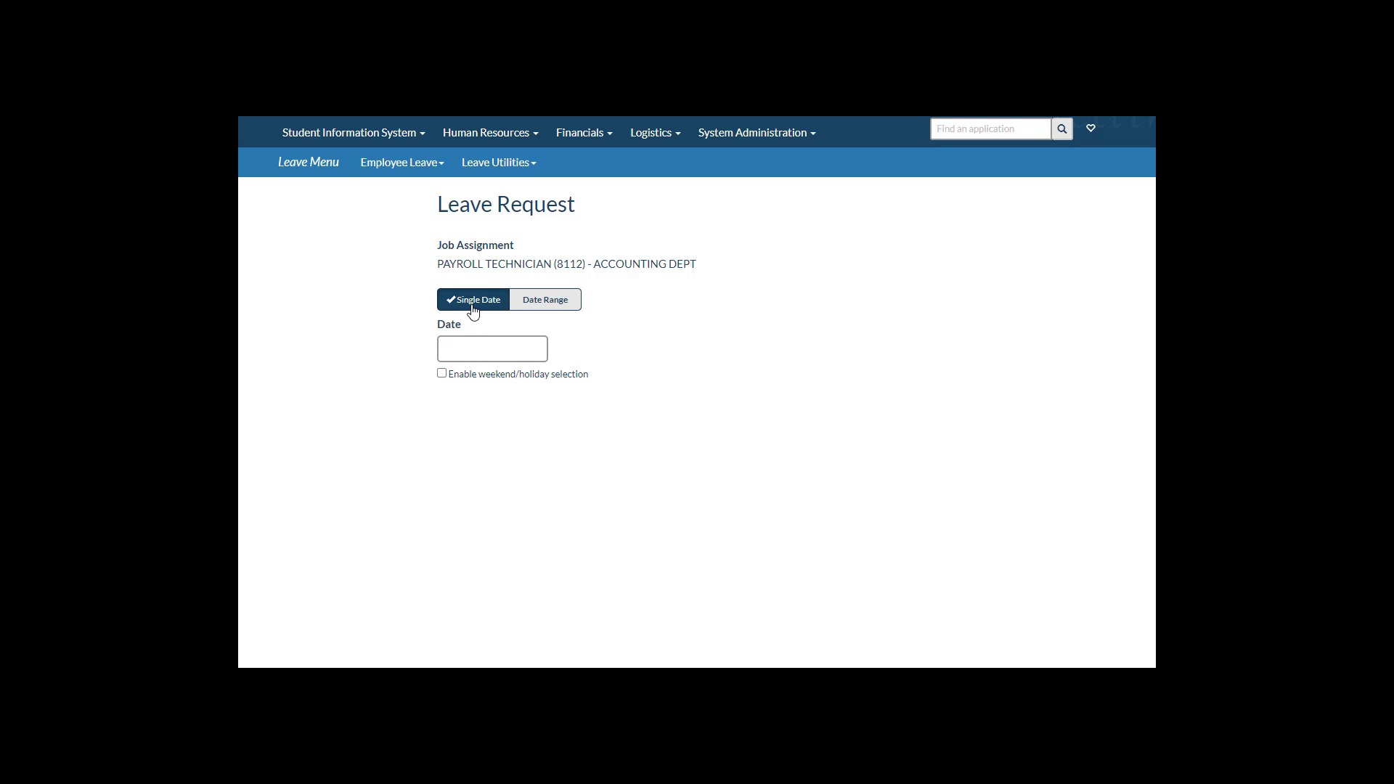
left_click(493, 347)
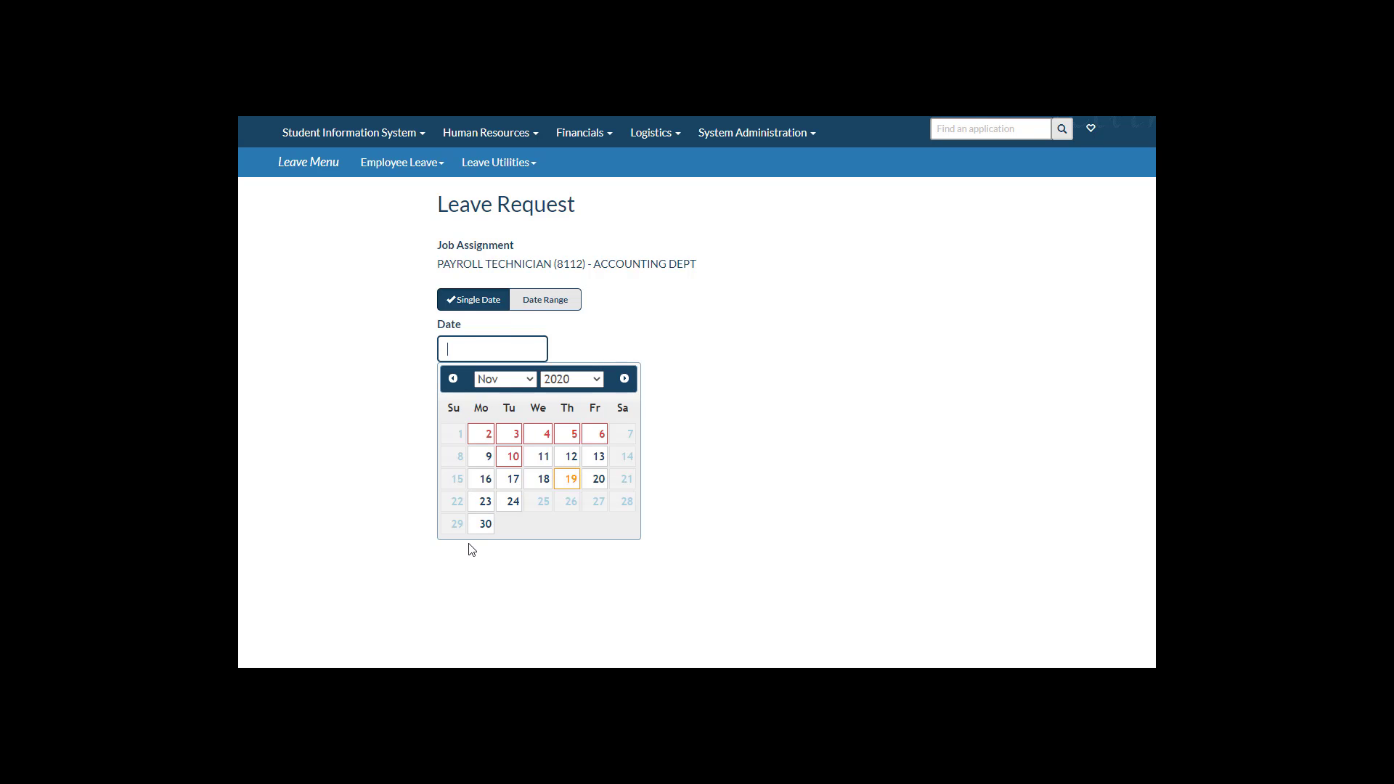
left_click(485, 478)
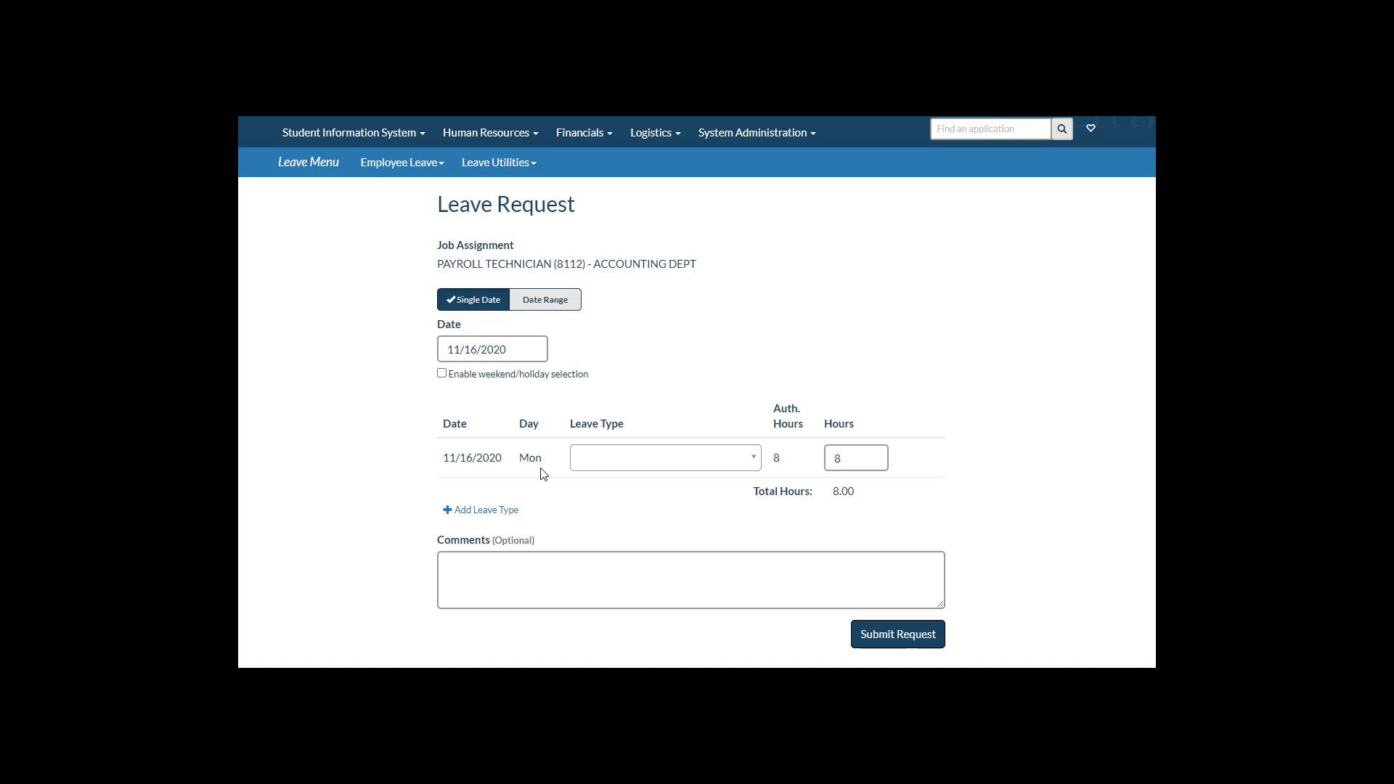
mouse_move(758, 469)
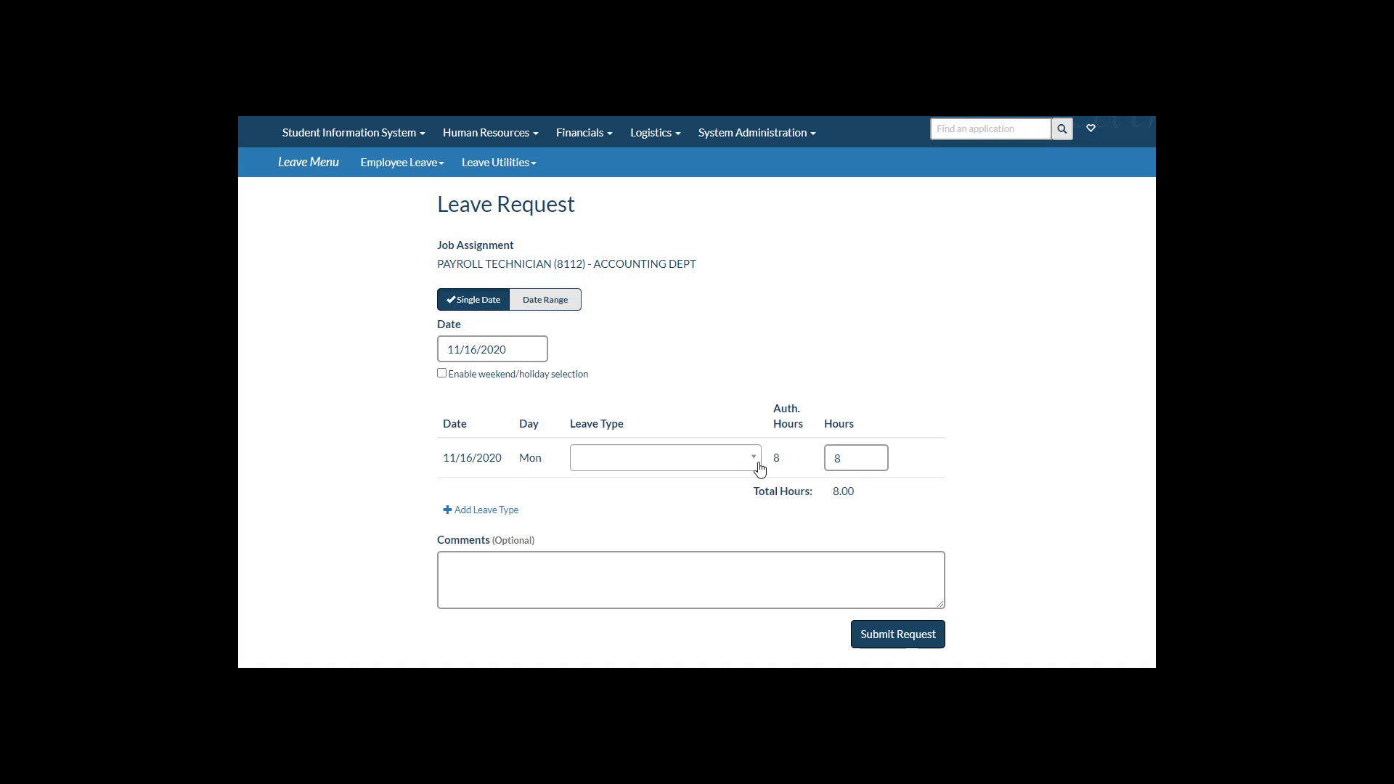
Charge 4 hours to Sick leave with the comment 'Doctor appt' and submit the request
left_click(664, 458)
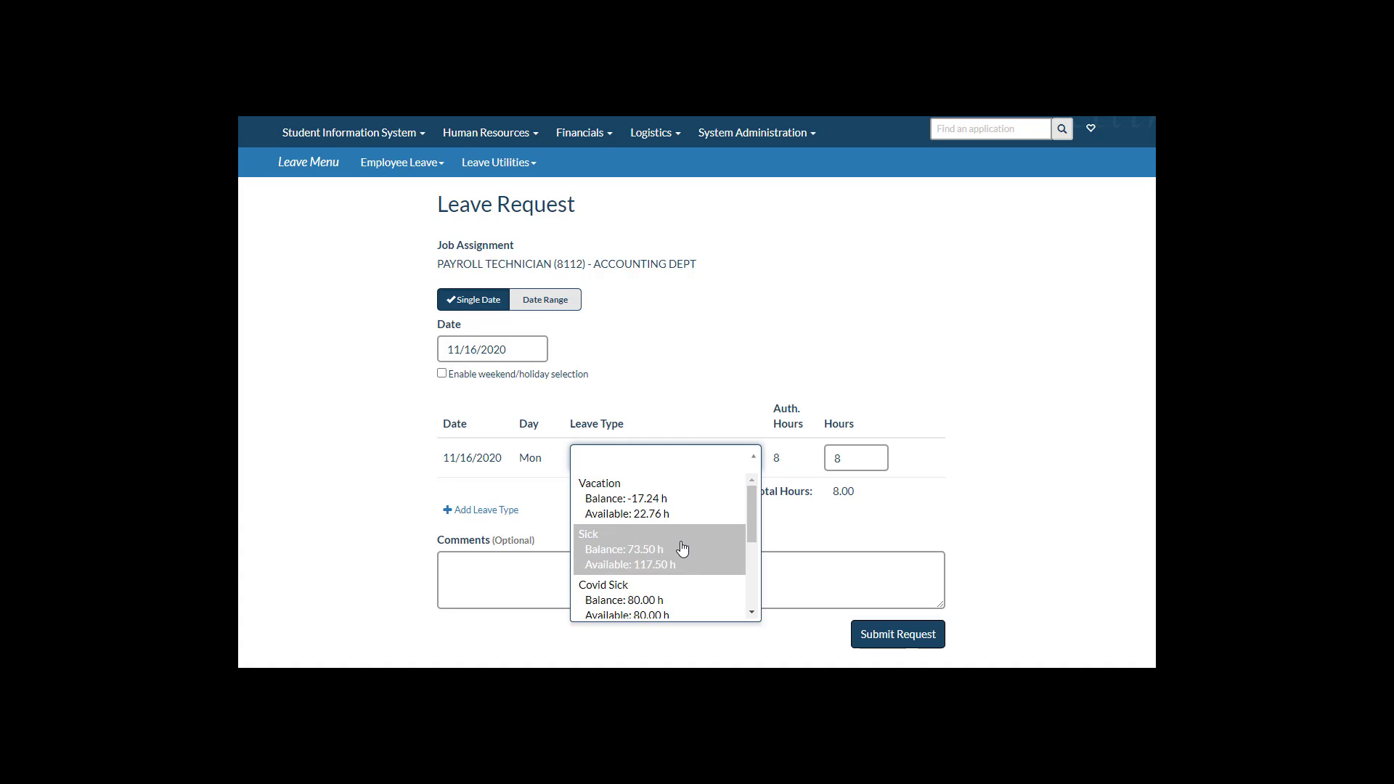
left_click(623, 549)
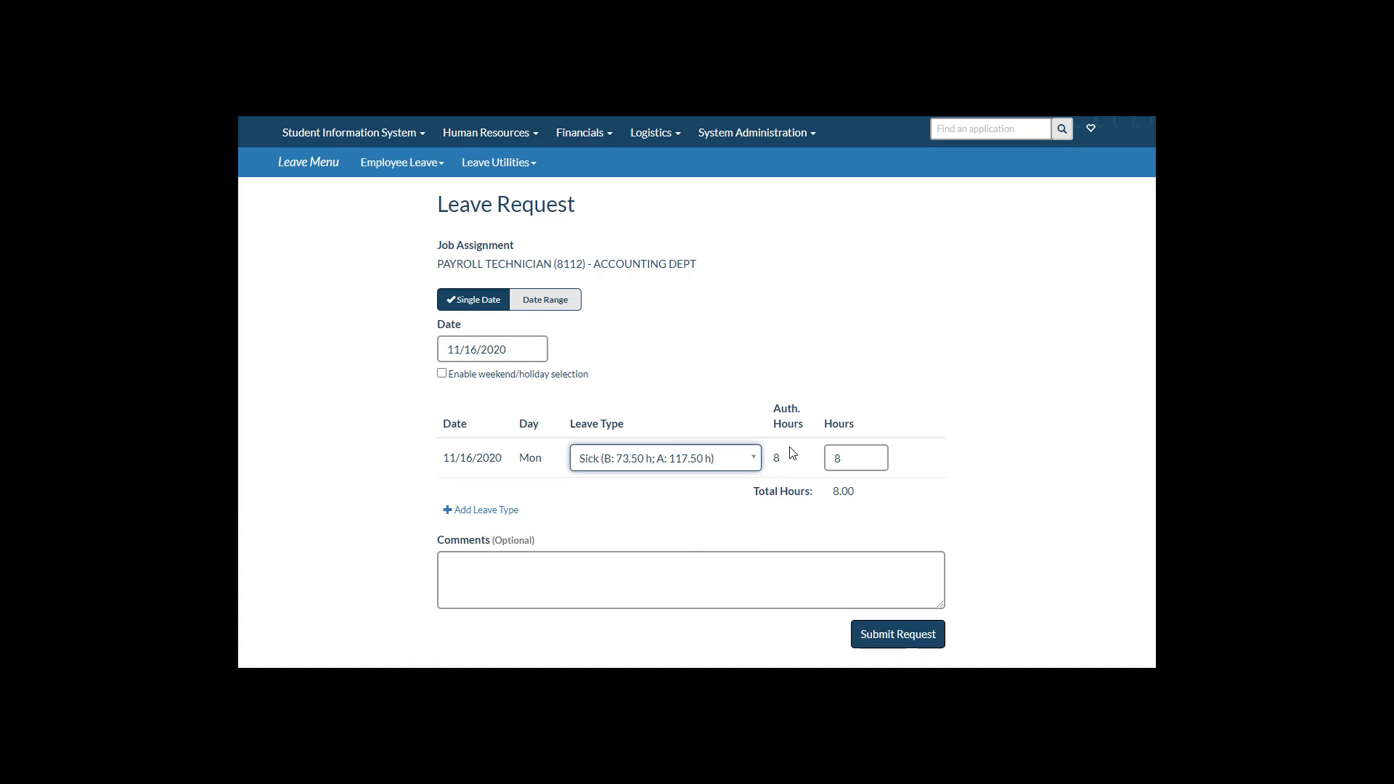
left_click(854, 458)
type("4")
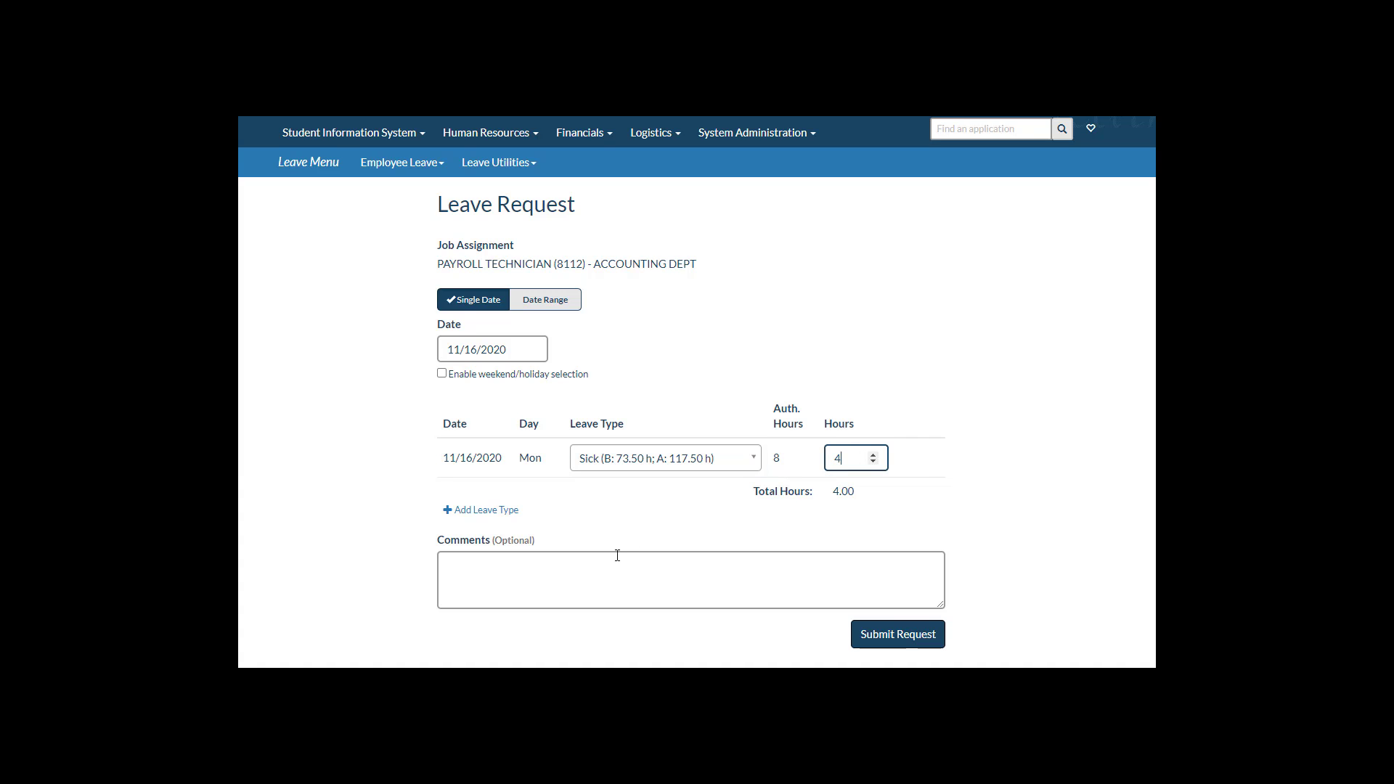
type("D")
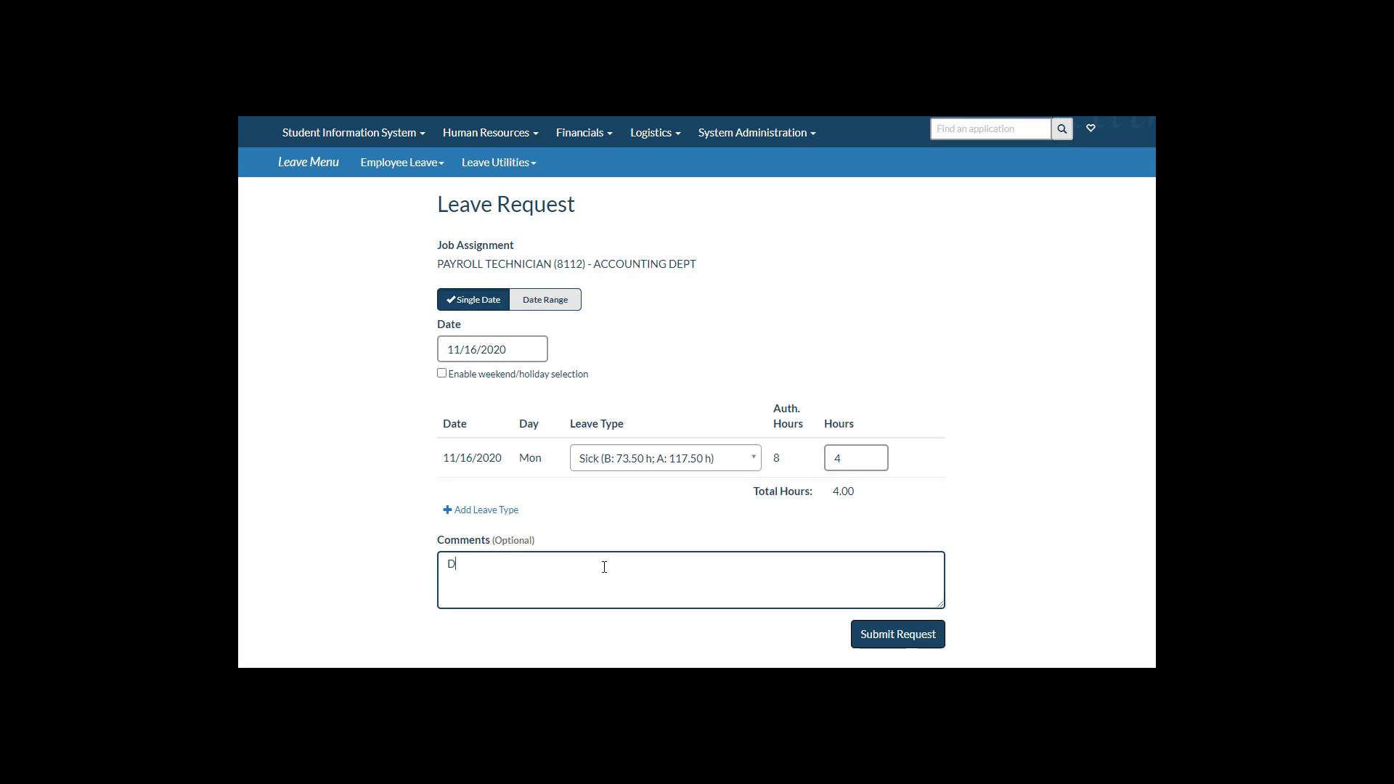
type("octor appt")
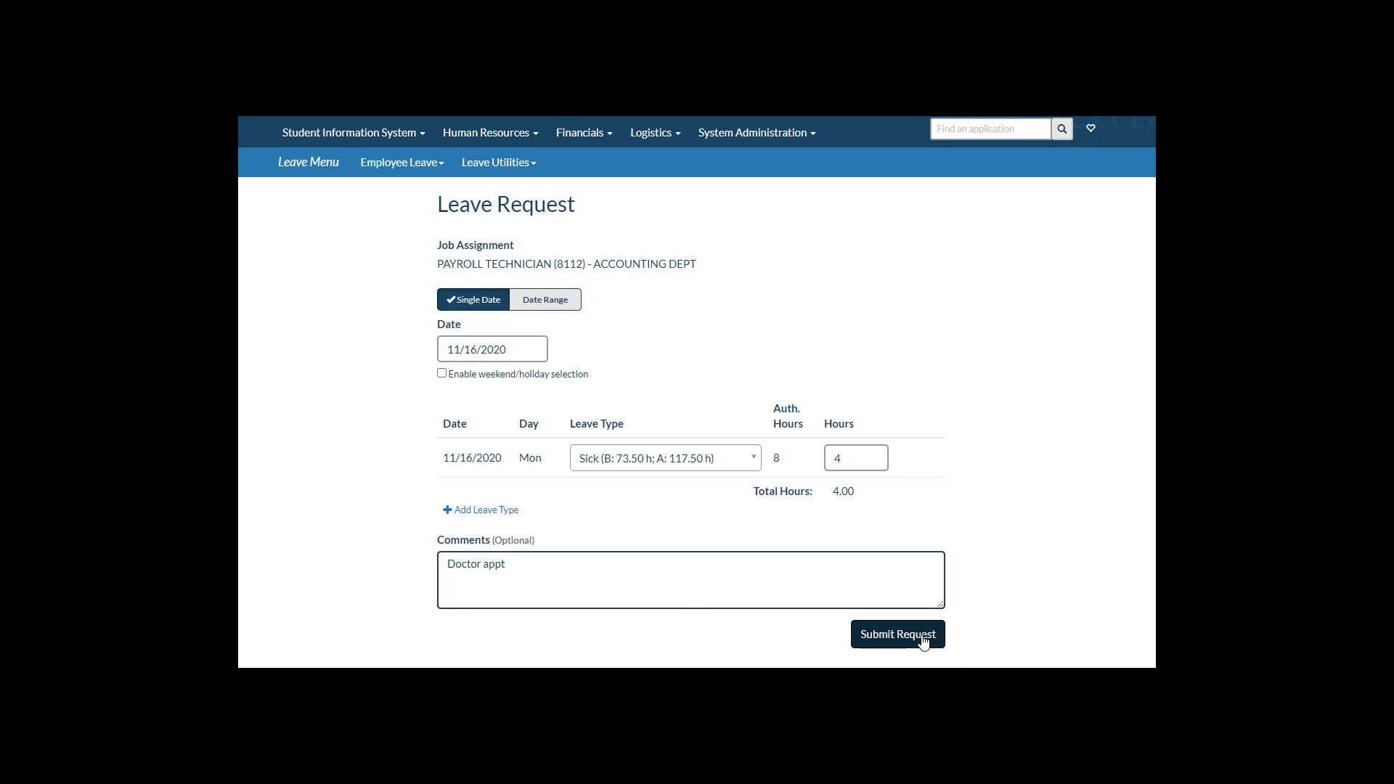
left_click(898, 635)
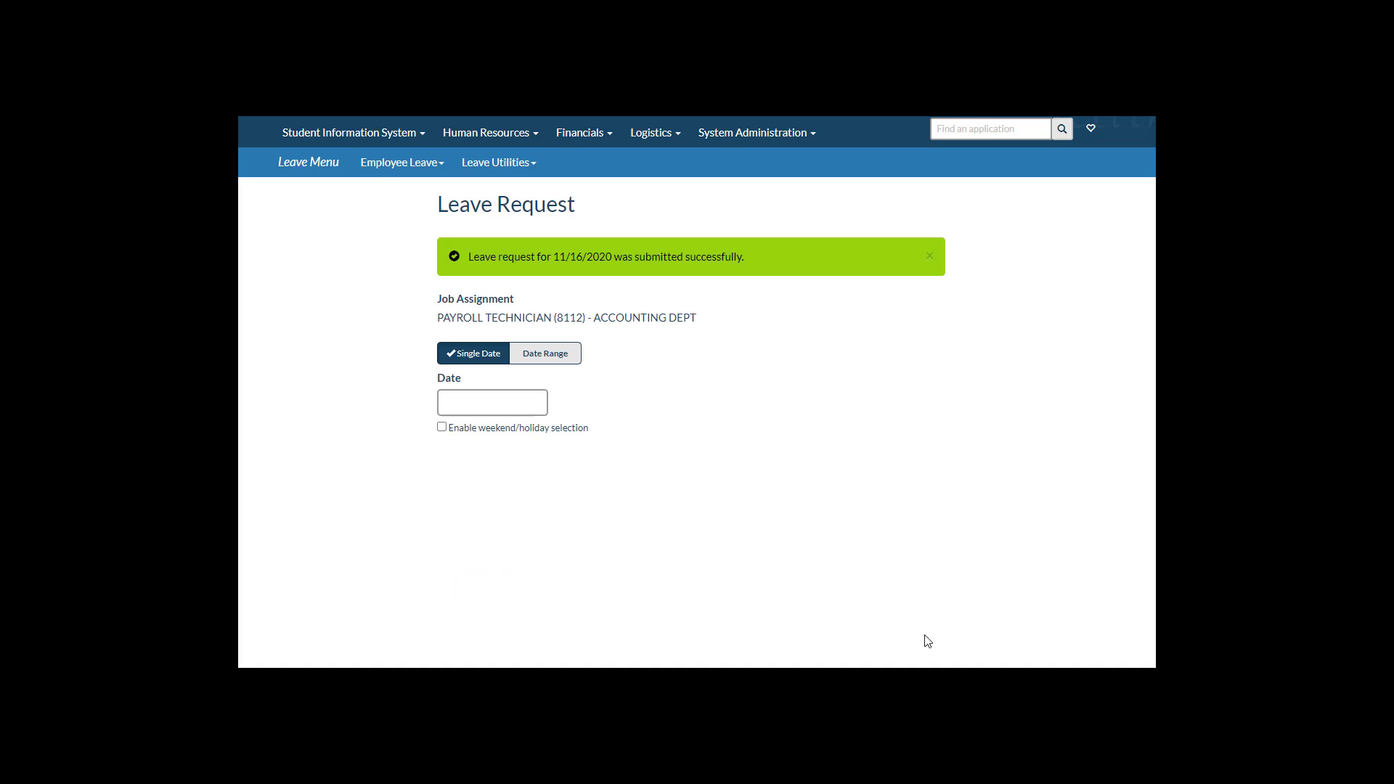
Begin a date-range leave request from 11/2/2020 through 11/4/2020
left_click(930, 255)
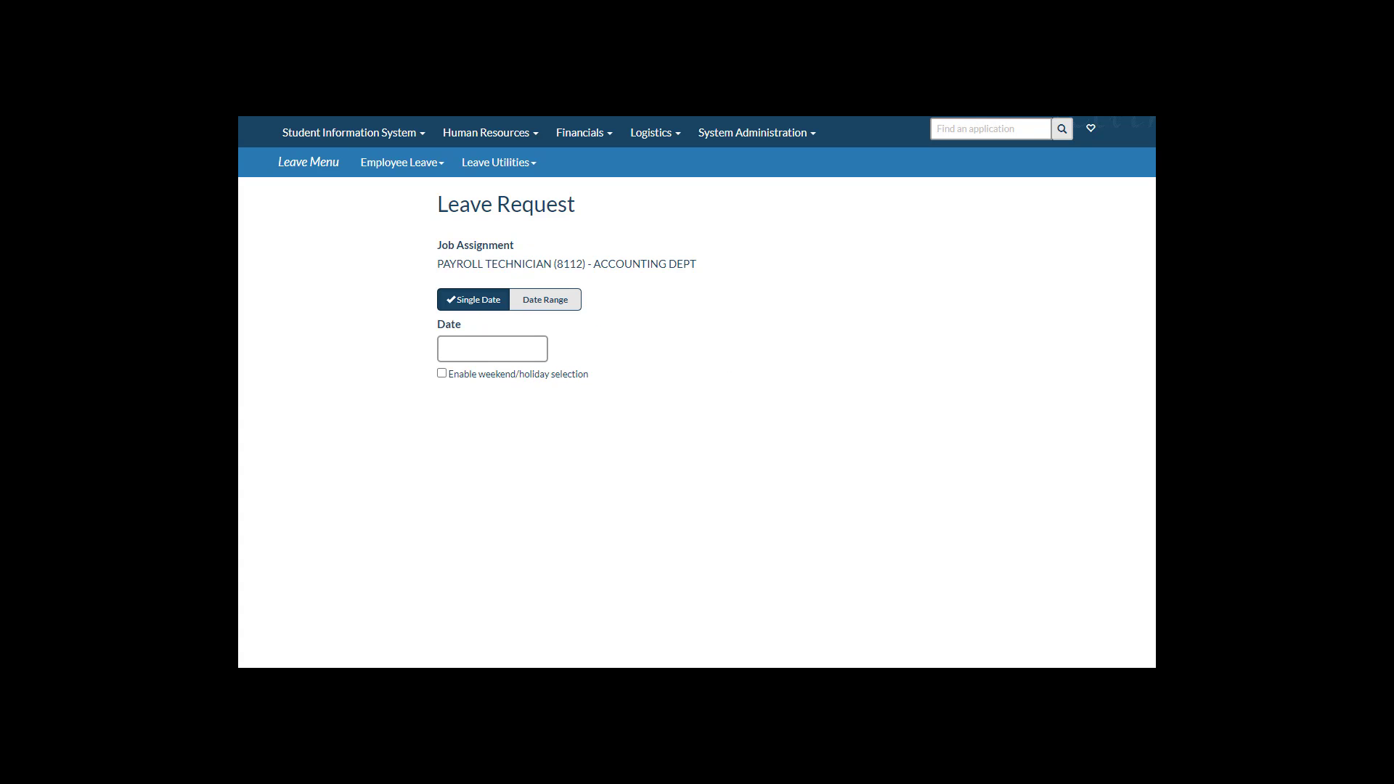
mouse_move(643, 318)
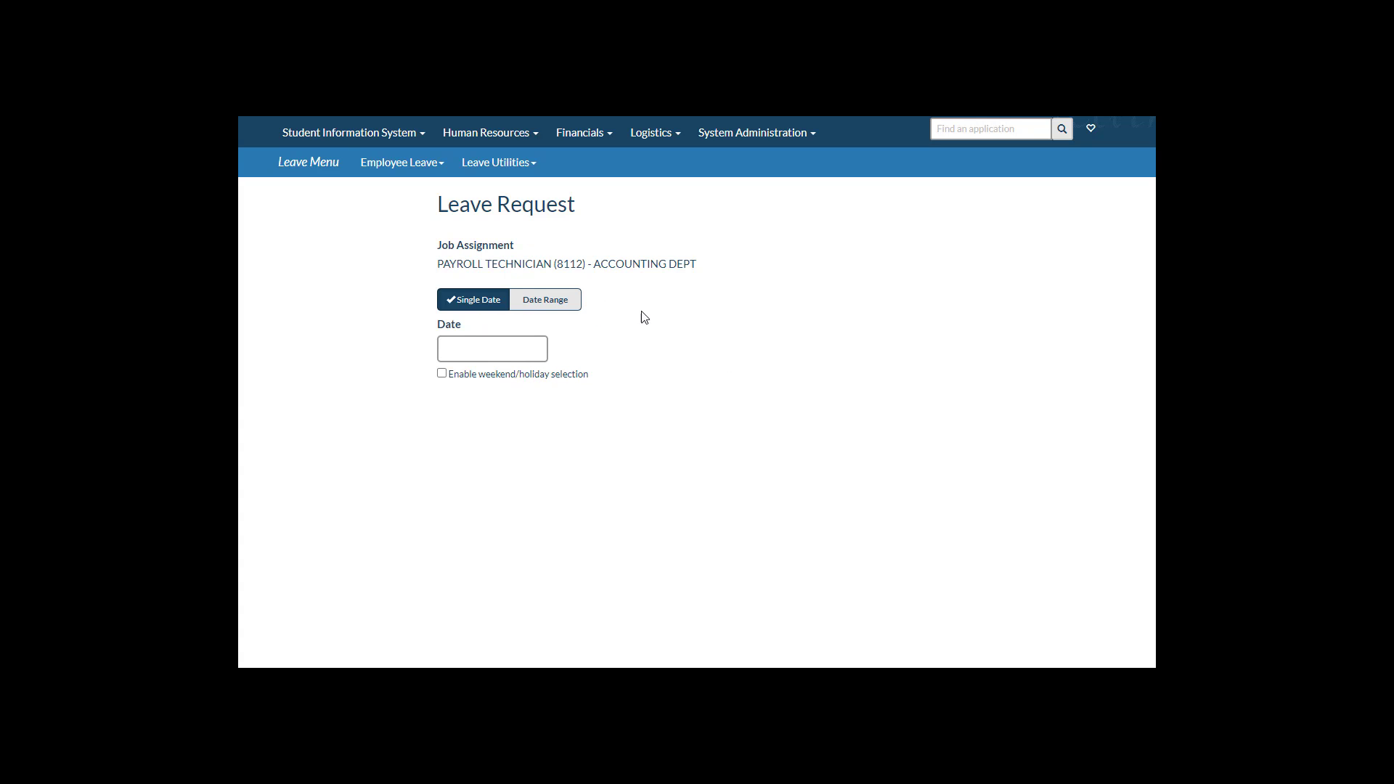
left_click(544, 299)
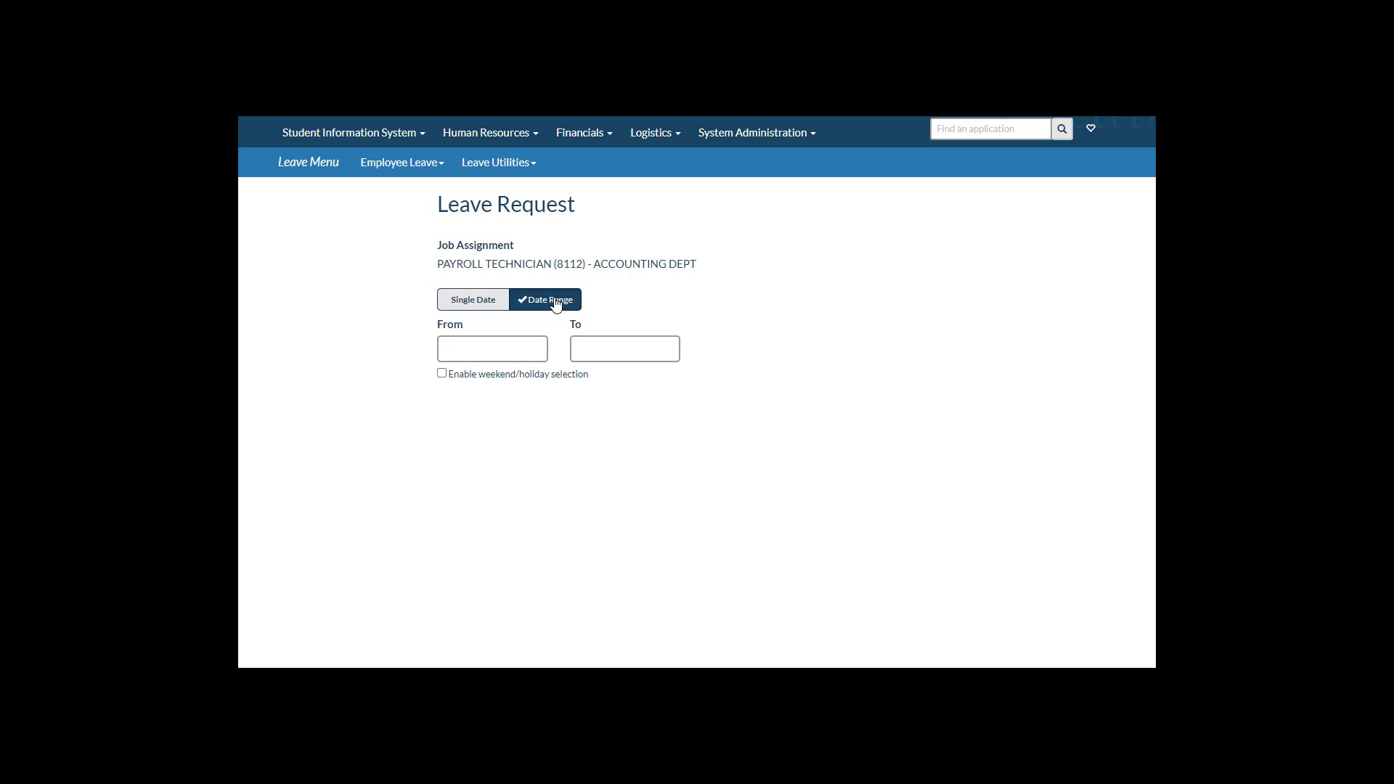
left_click(493, 348)
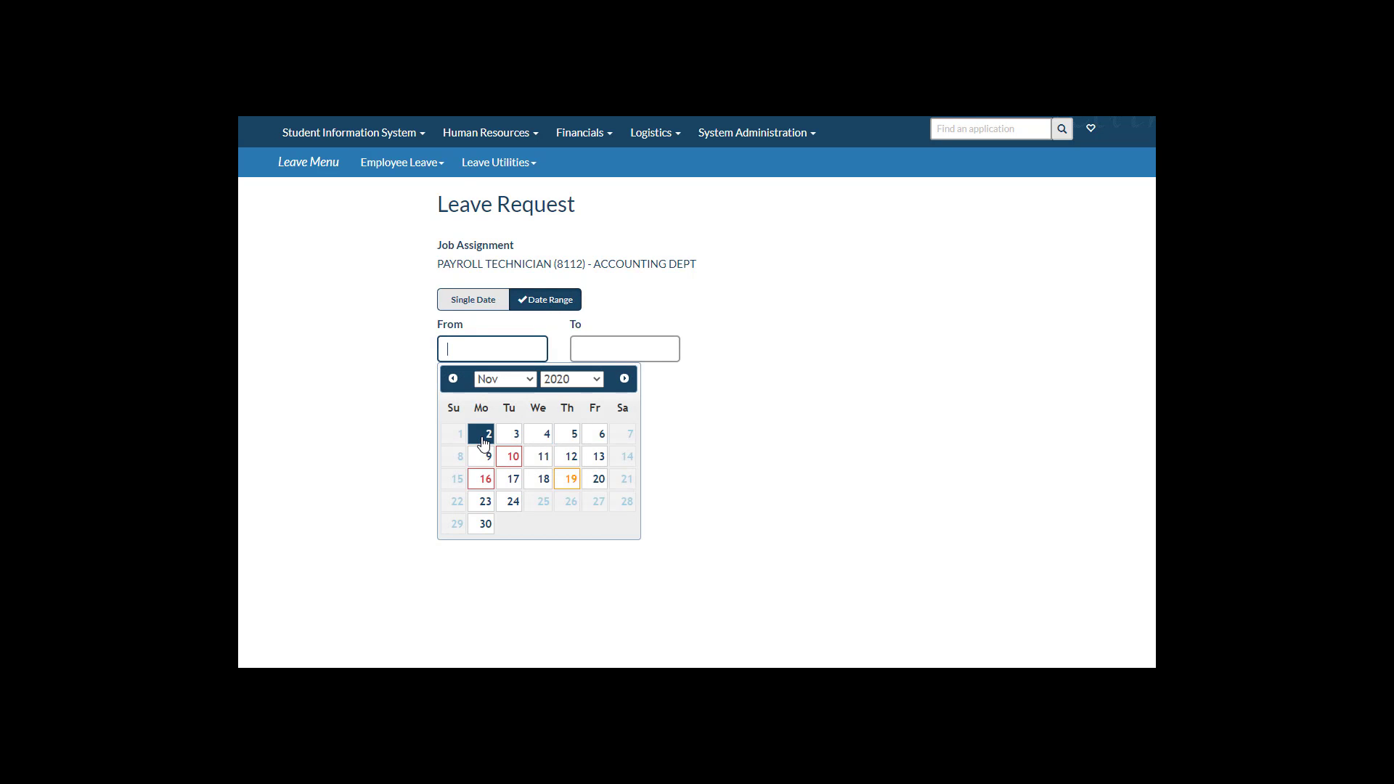
left_click(487, 434)
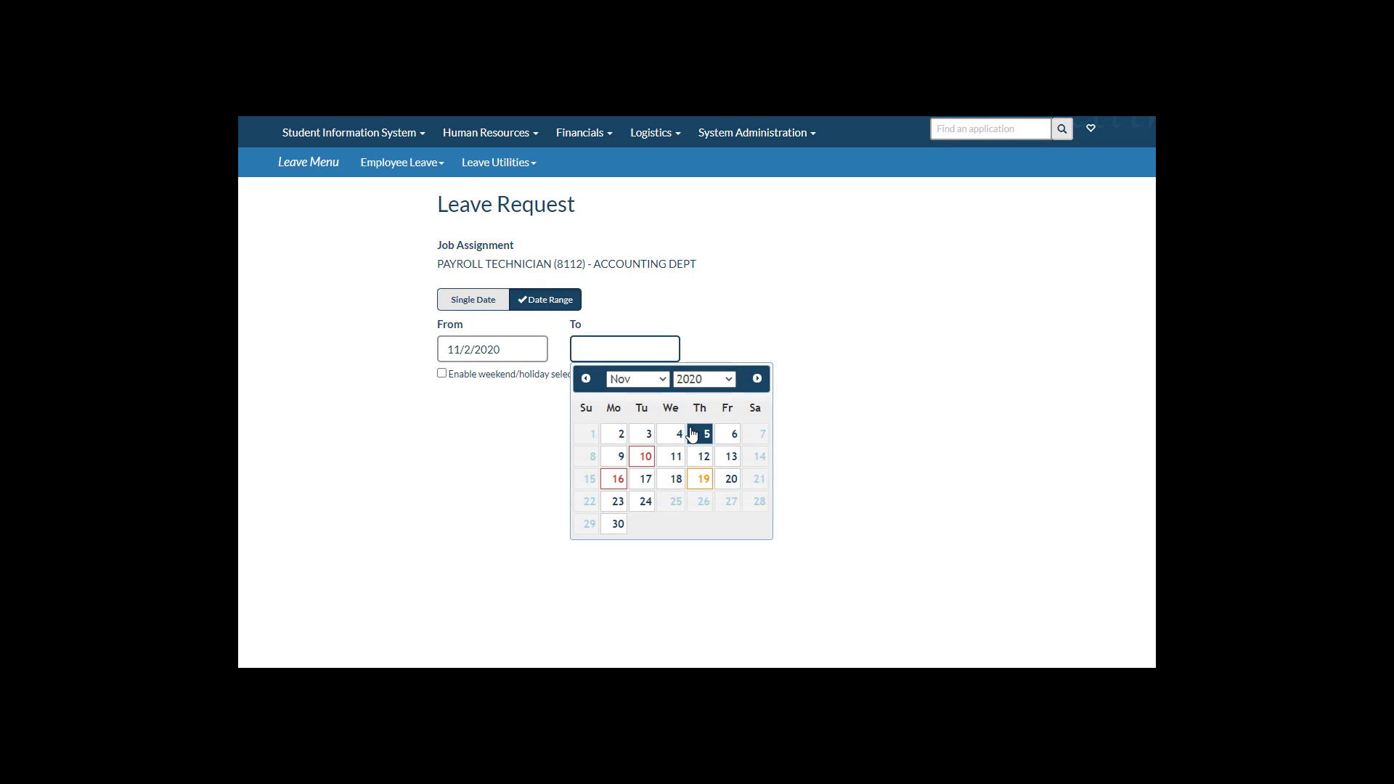
left_click(680, 433)
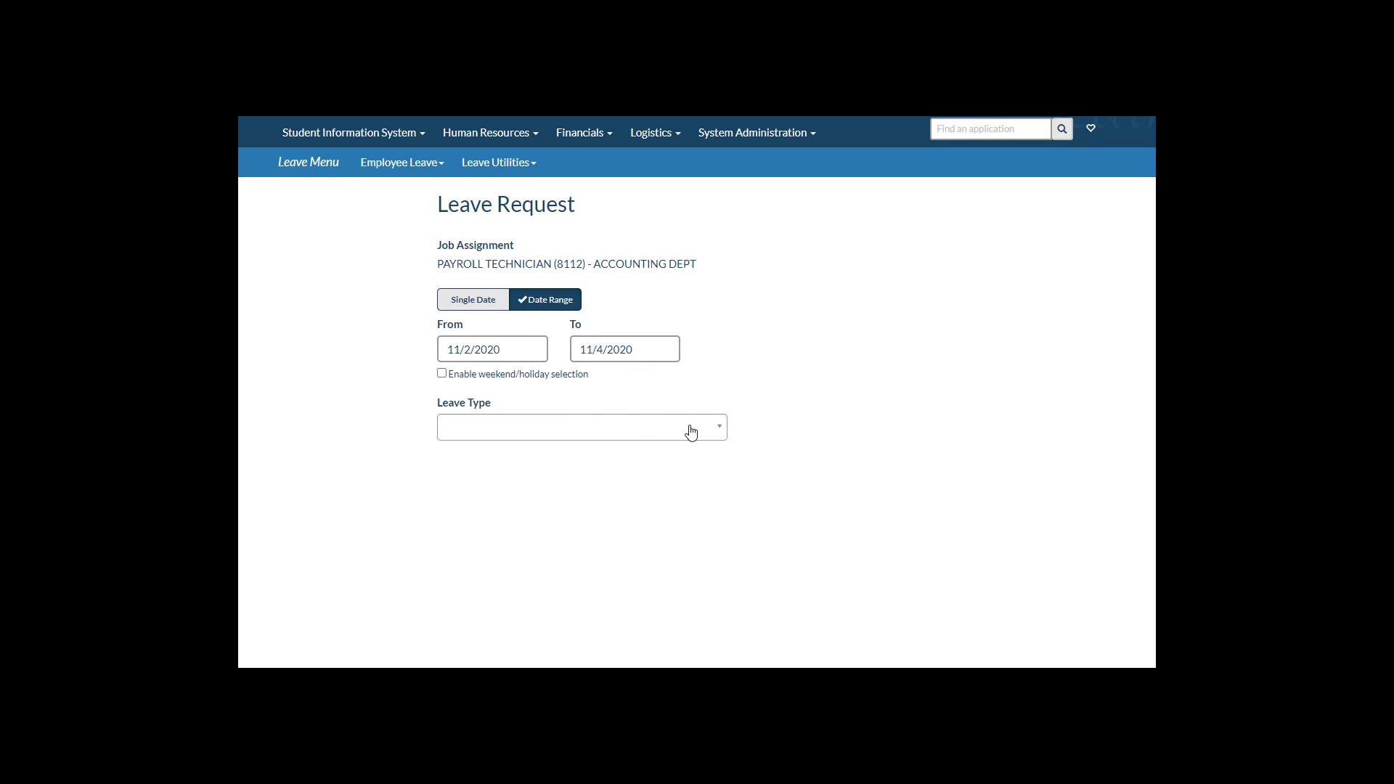
Make it Vacation leave with Monday reduced to 4 hours and submit the request
left_click(581, 427)
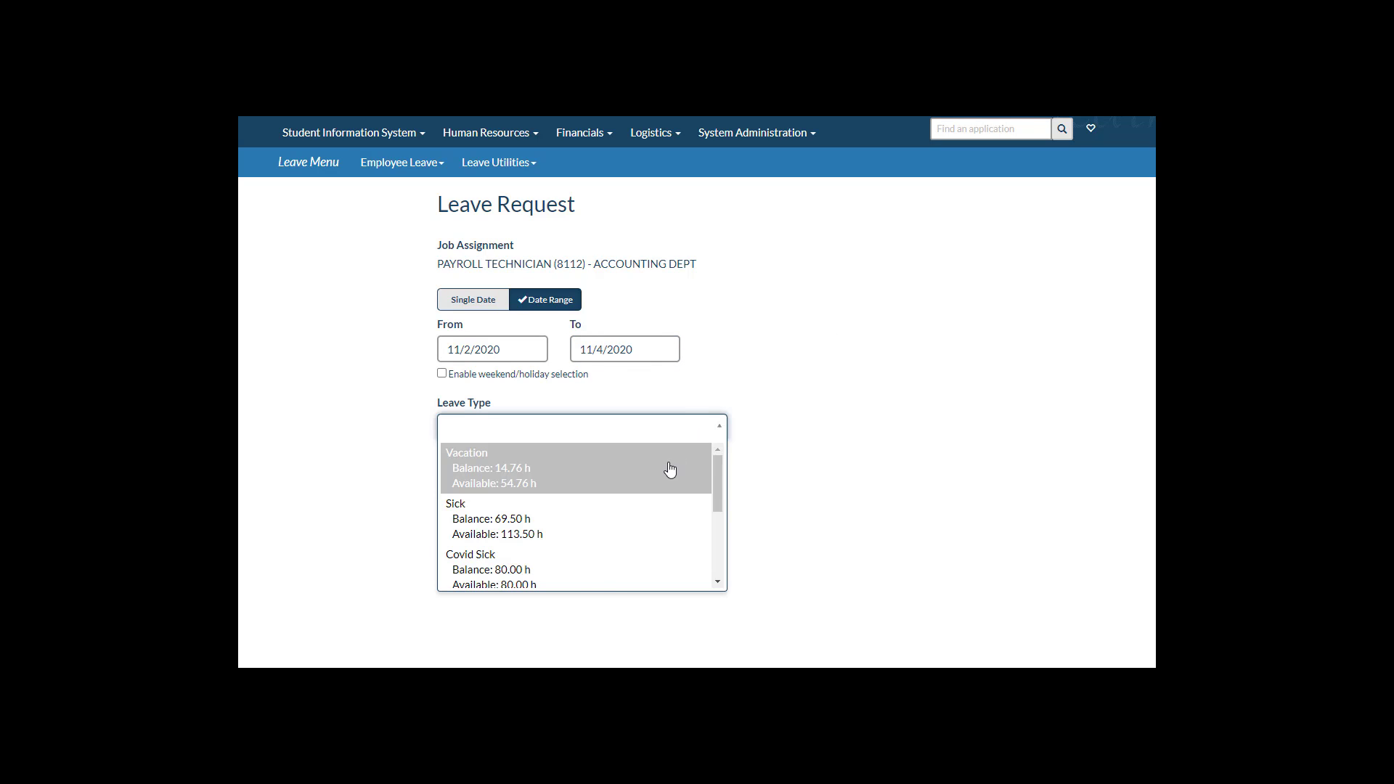
left_click(575, 468)
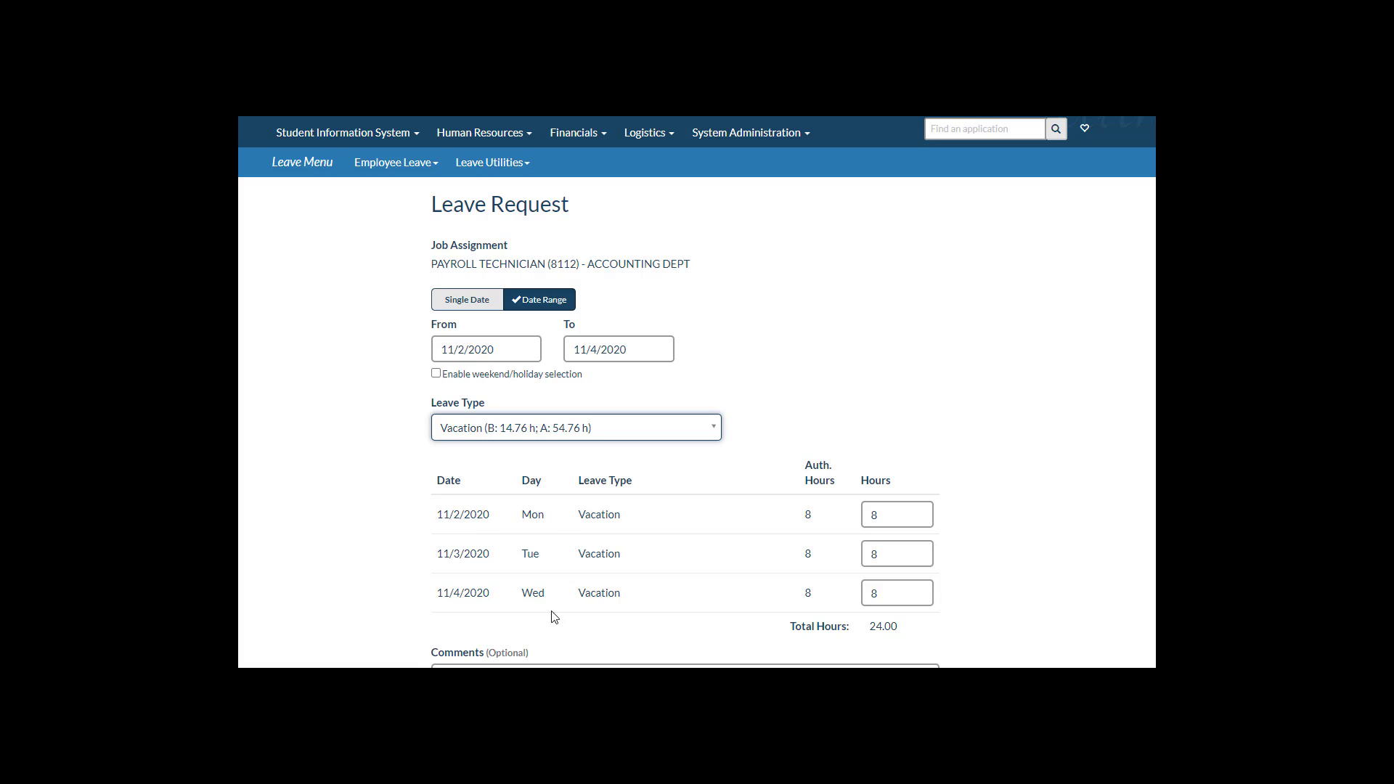
mouse_move(841, 551)
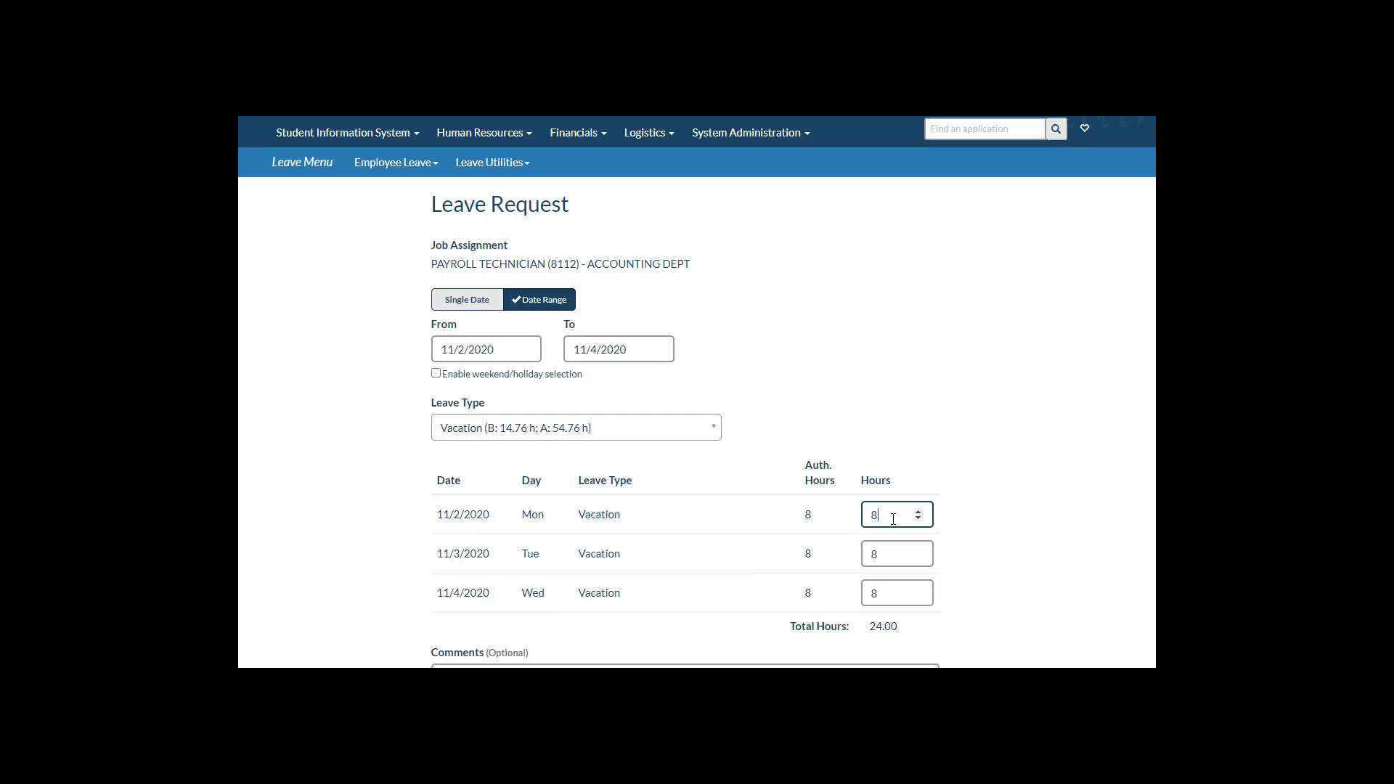
type("4")
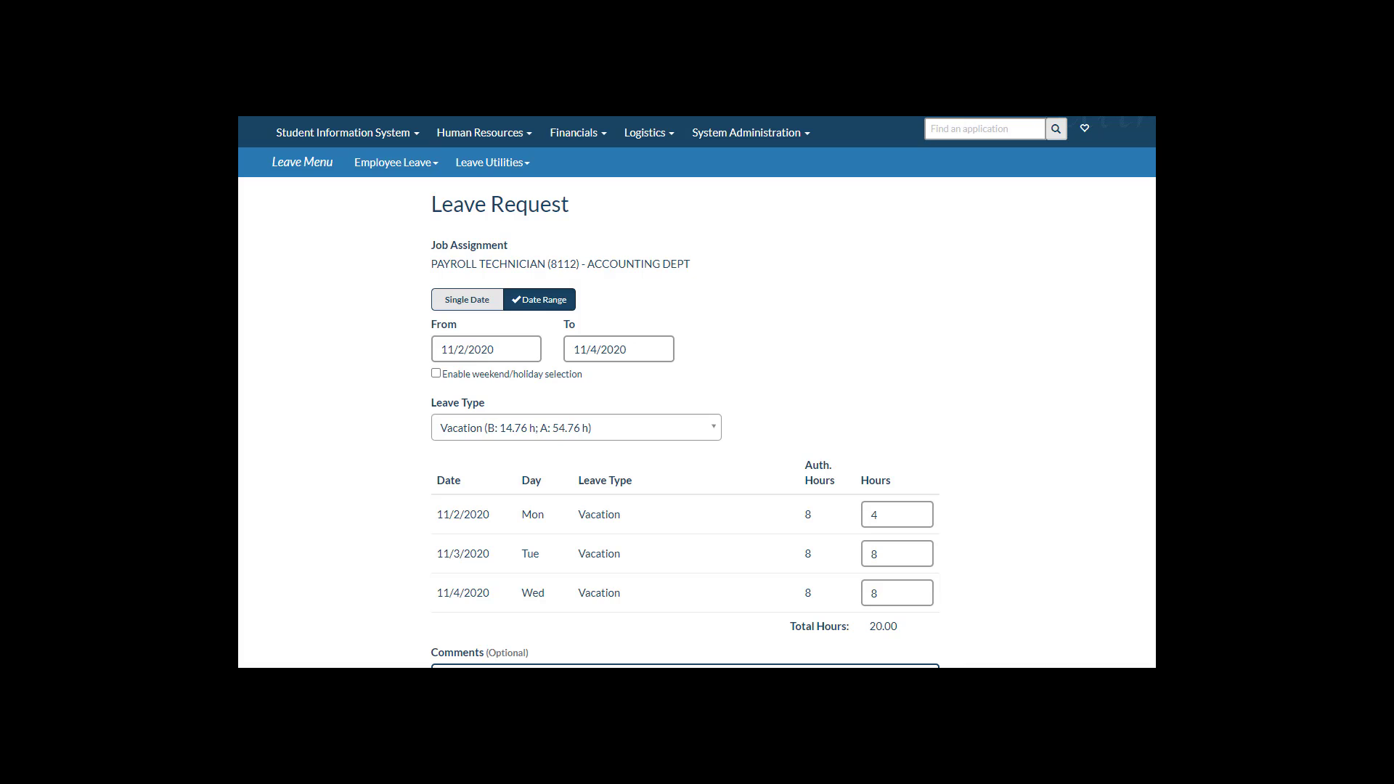
left_click(684, 694)
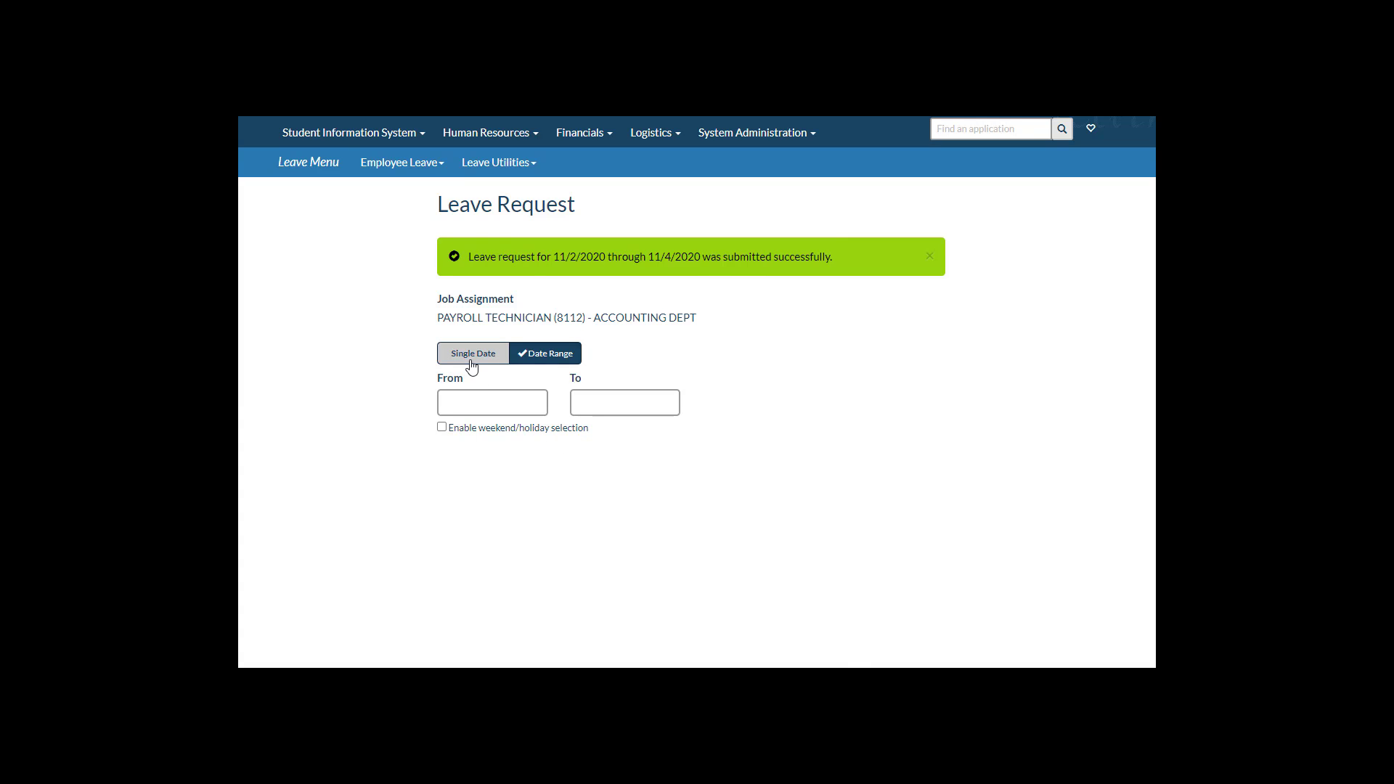
Request a single day, 11/17/2020, split into 4 Sick hours plus a second Vacation row
left_click(473, 353)
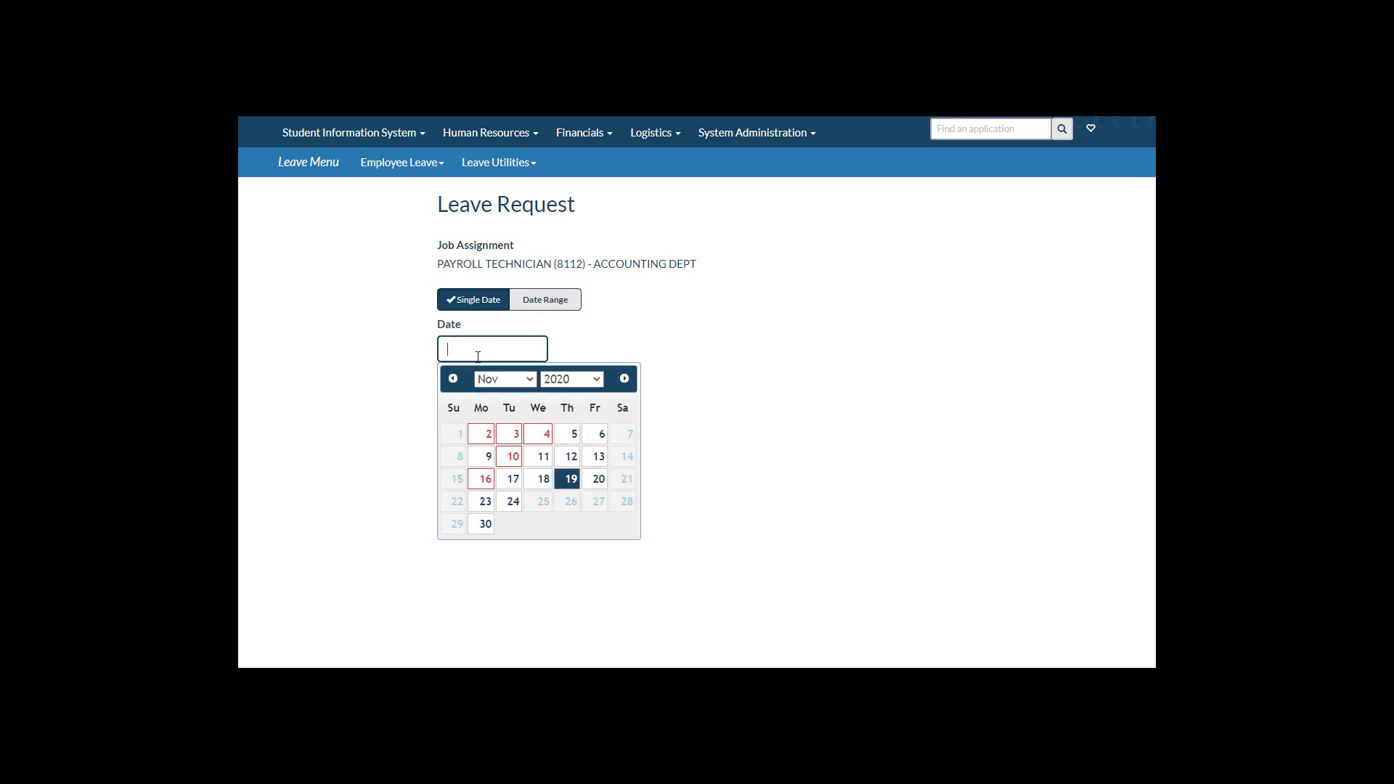
left_click(513, 478)
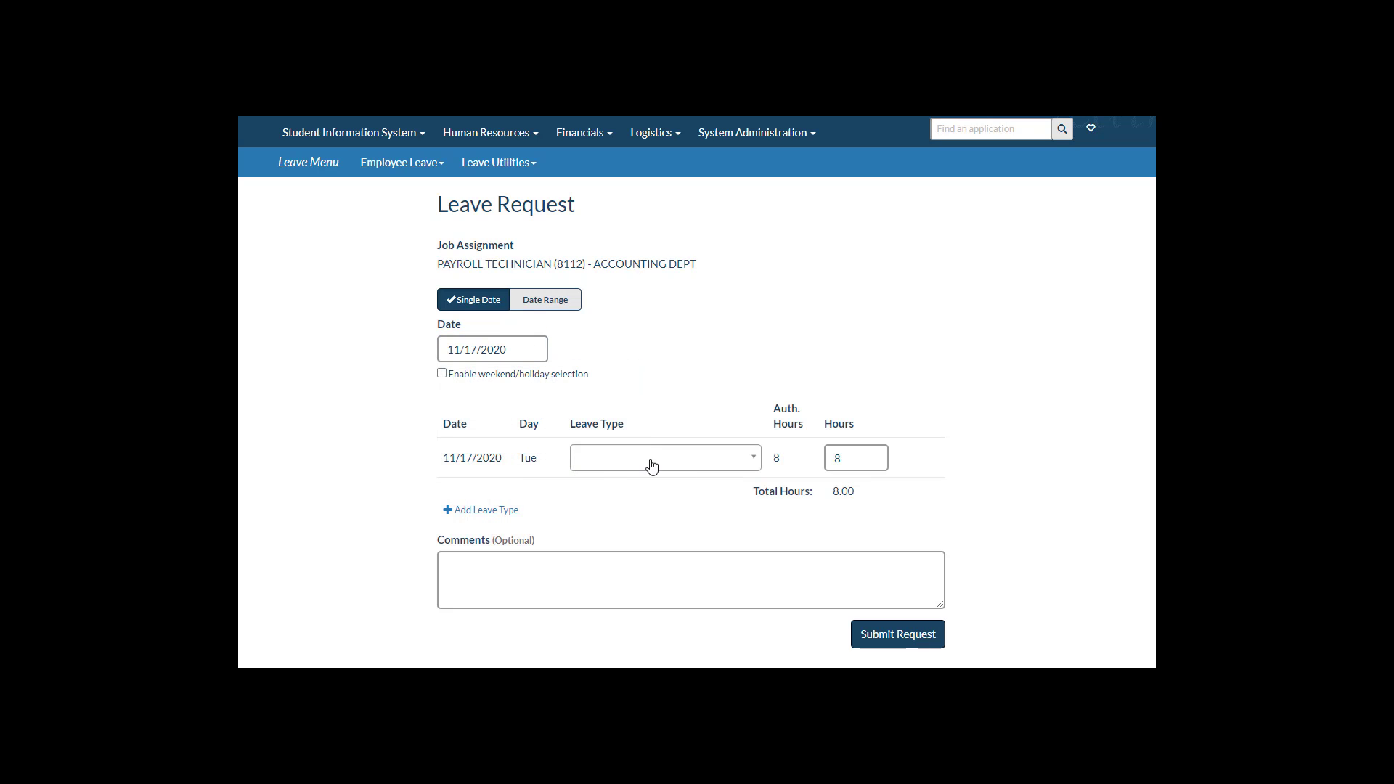
left_click(664, 457)
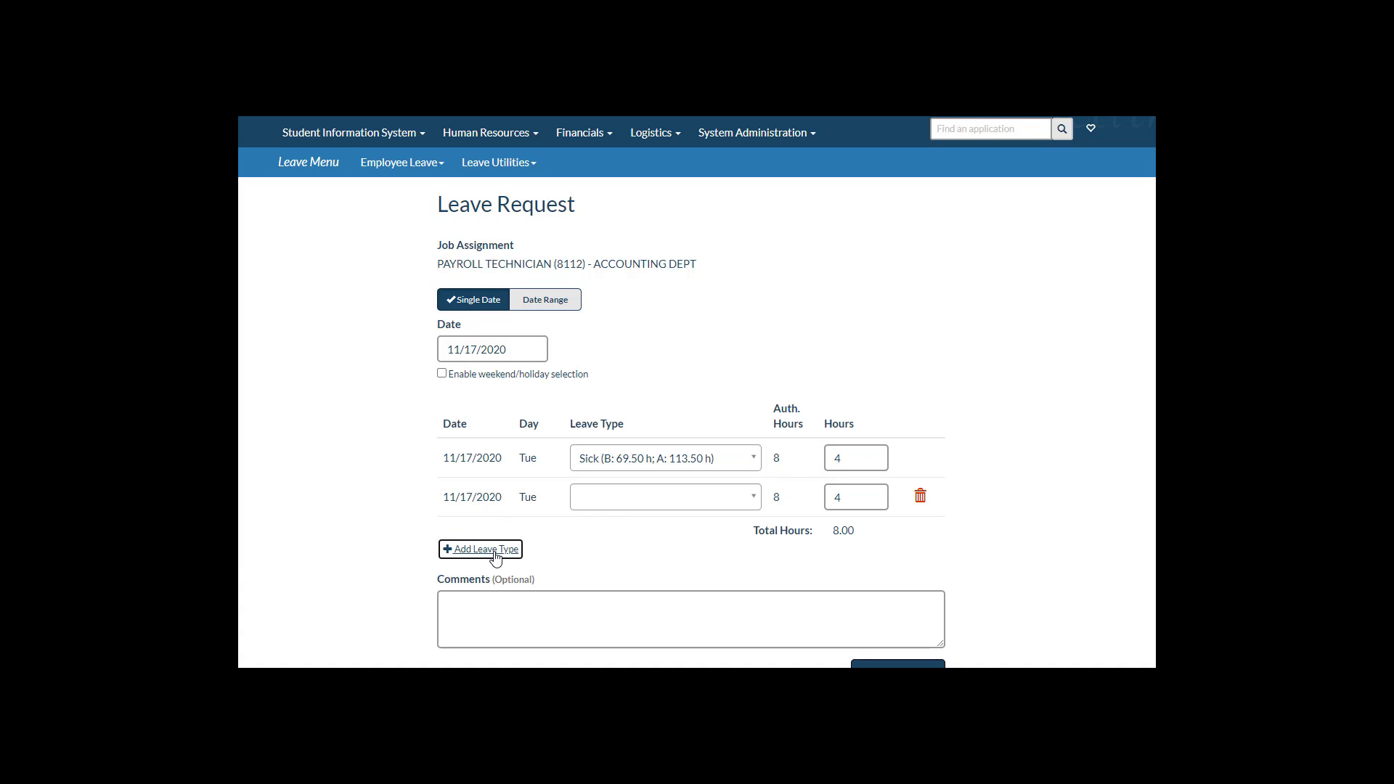
left_click(663, 497)
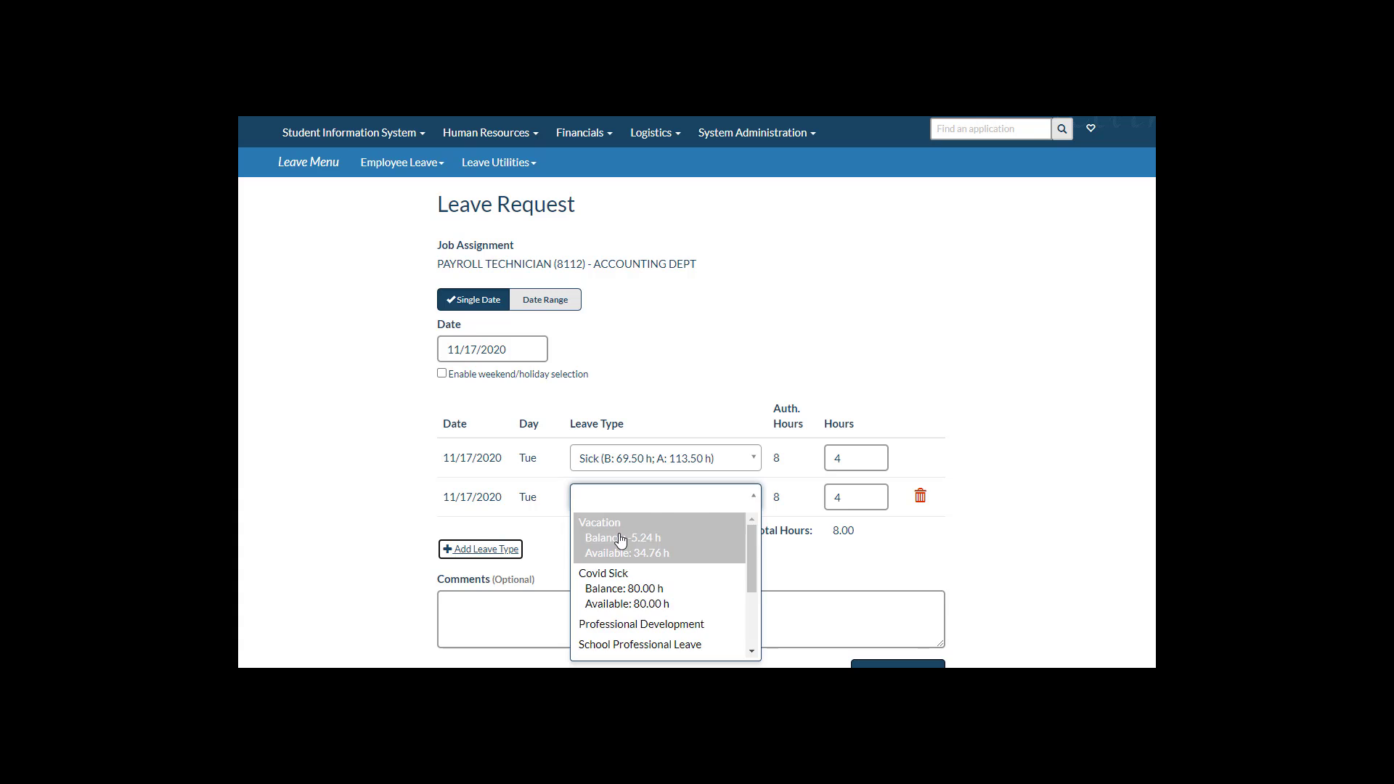
left_click(620, 538)
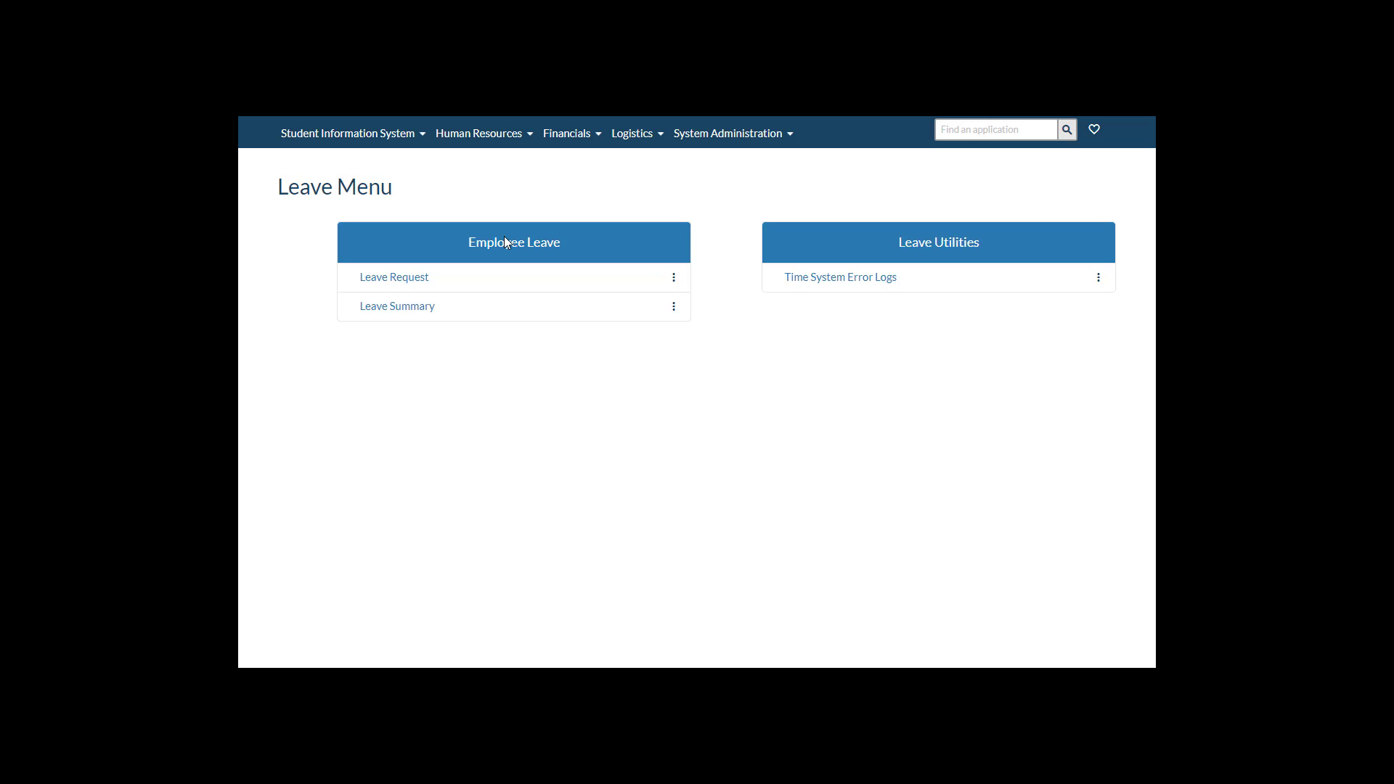
mouse_move(396, 306)
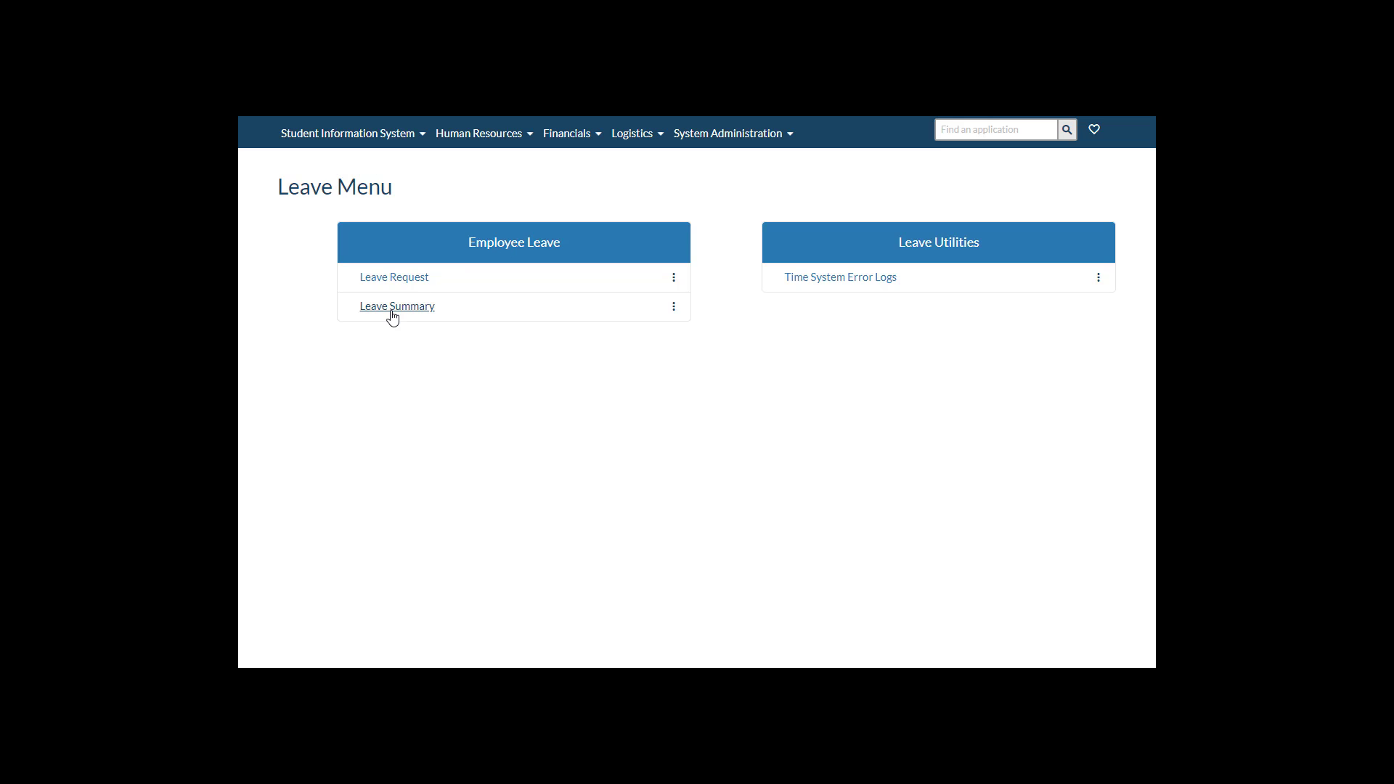
From Leave Summary, cancel the pending 11/4/2020 Vacation request and confirm
left_click(396, 307)
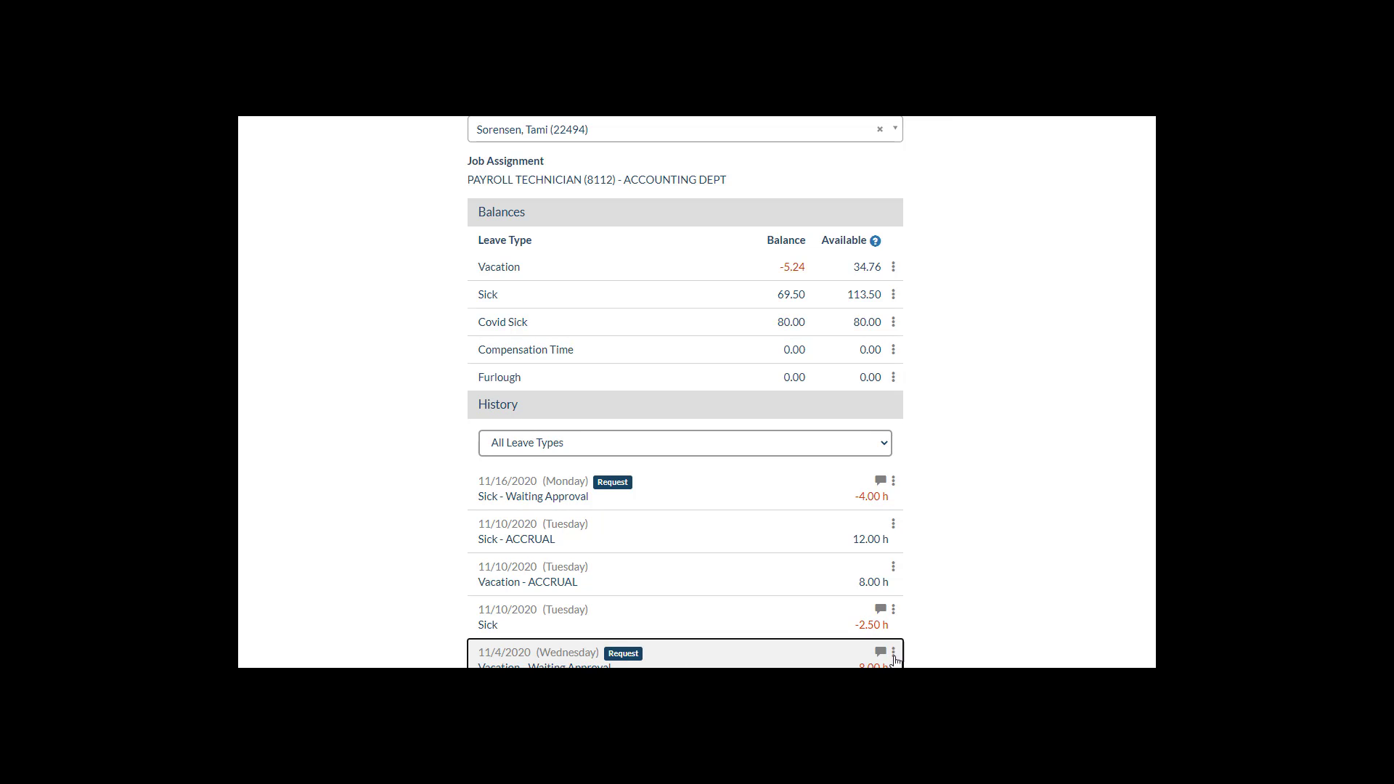
left_click(893, 652)
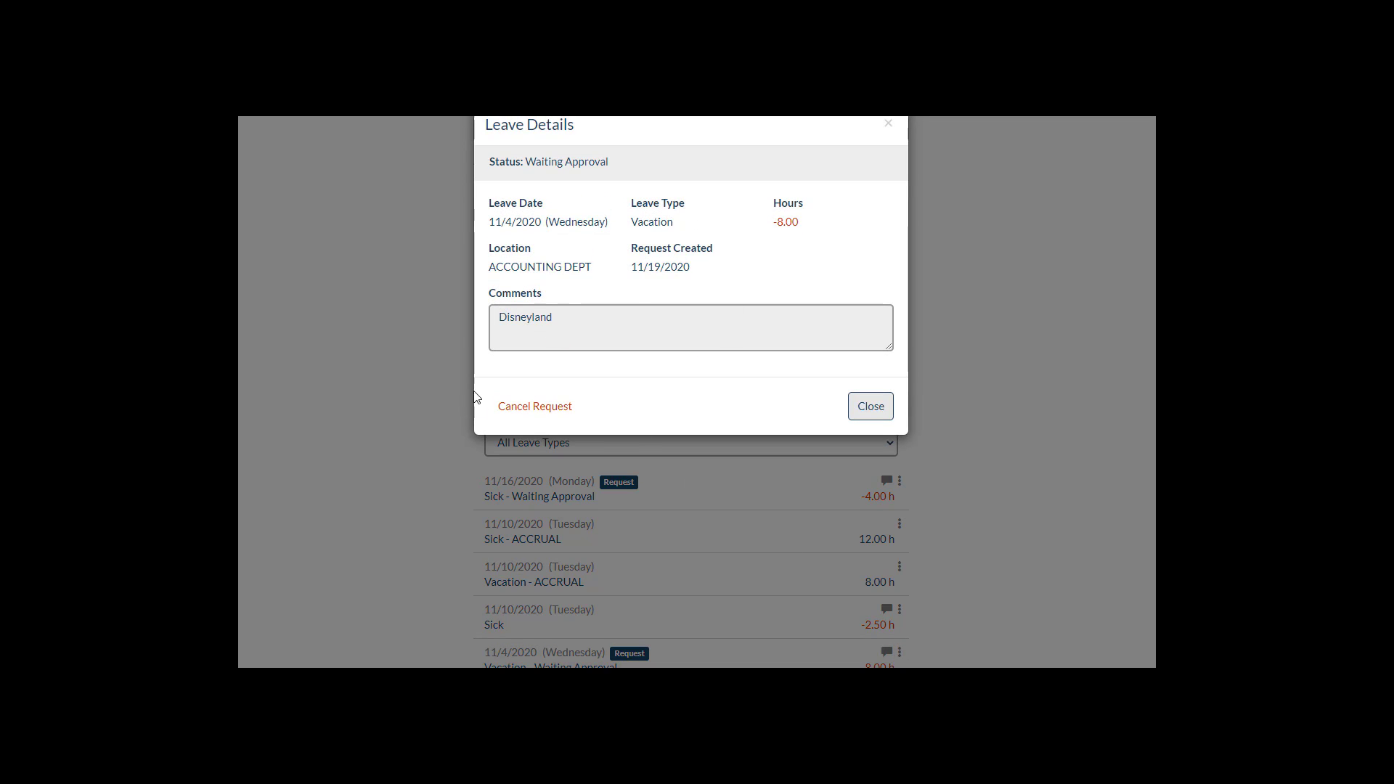
left_click(535, 406)
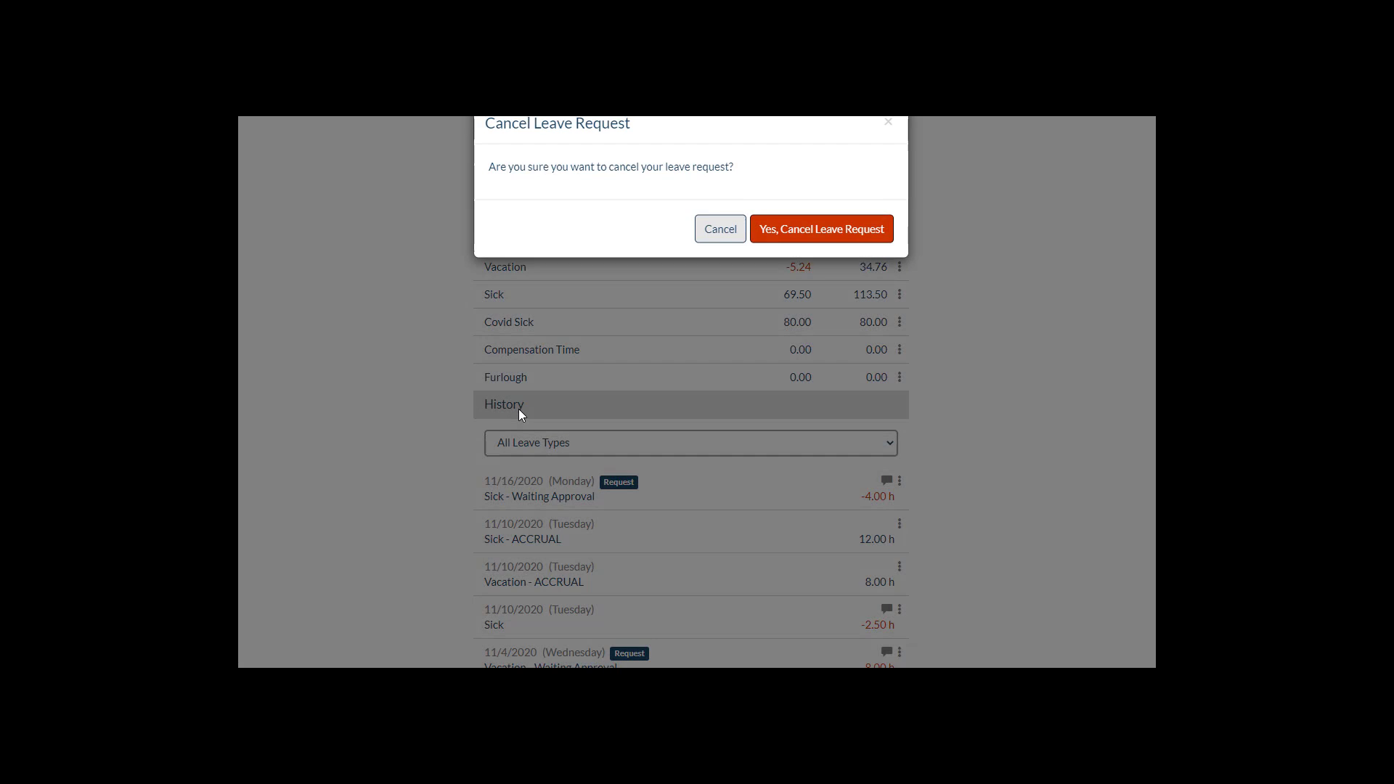
left_click(819, 228)
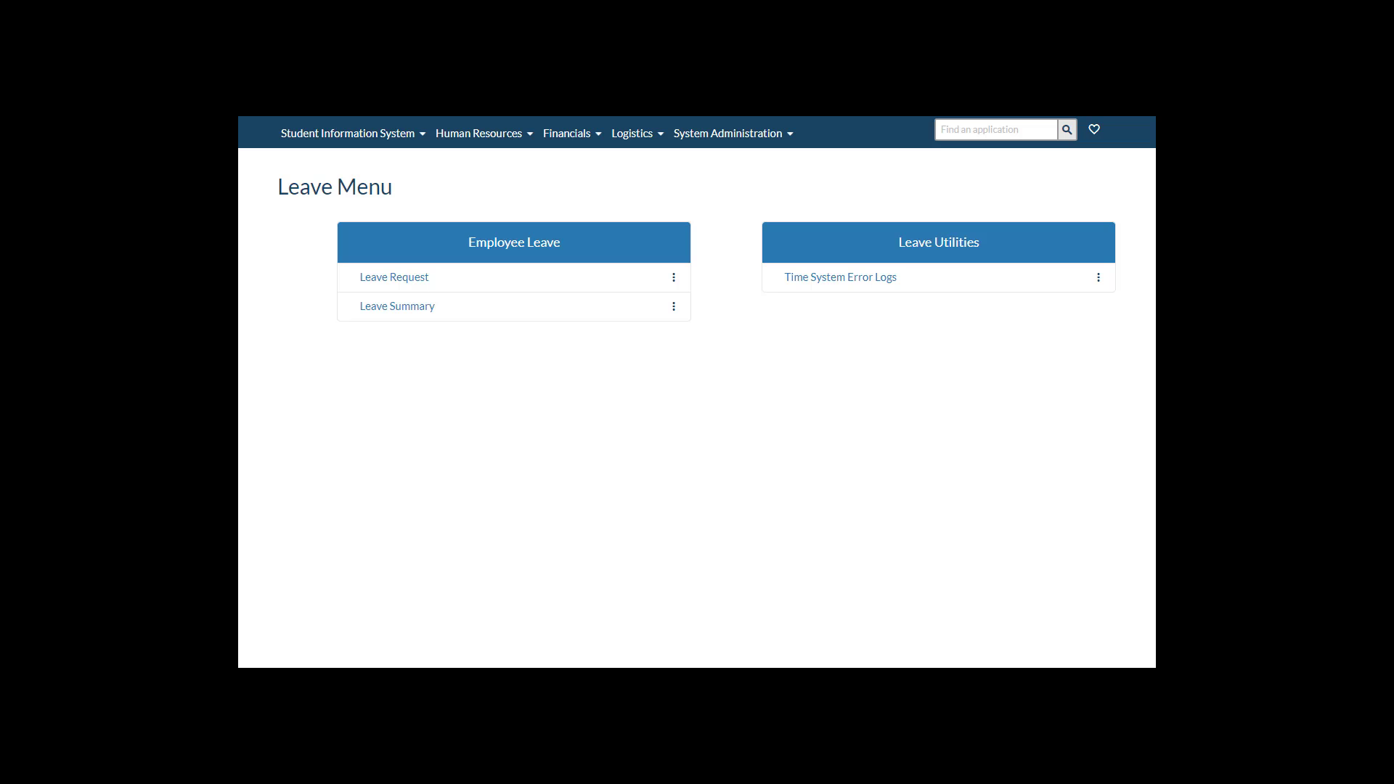